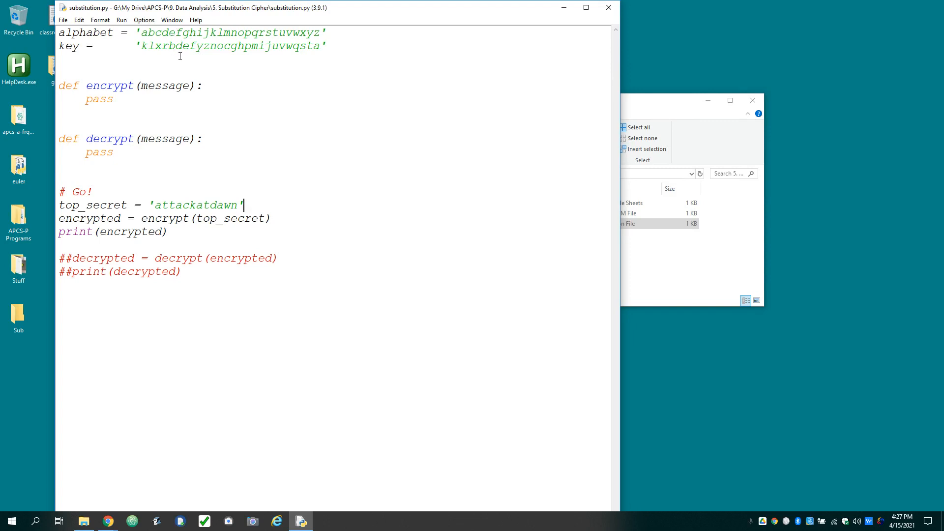
pyautogui.moveTo(228, 77)
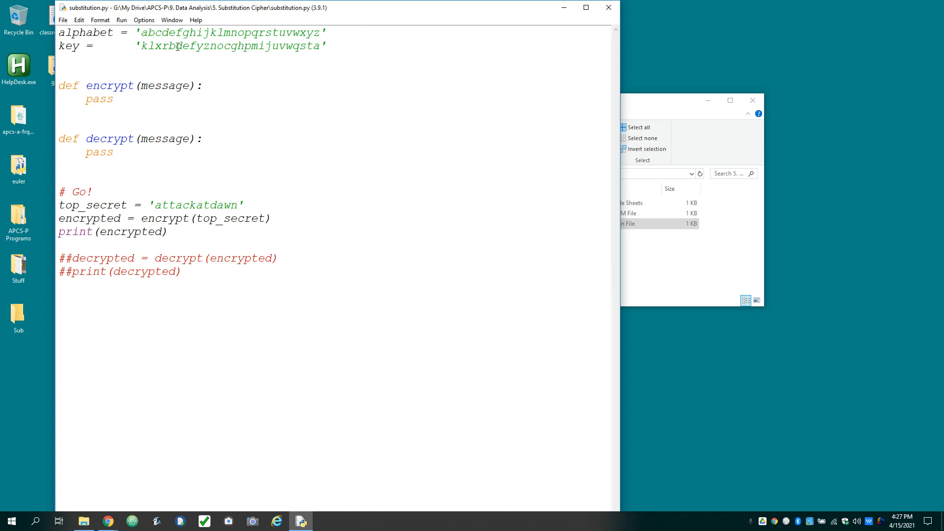
# - Highlight the alphabet and key strings at the top of the script
pyautogui.moveTo(140, 32); pyautogui.dragTo(314, 32)
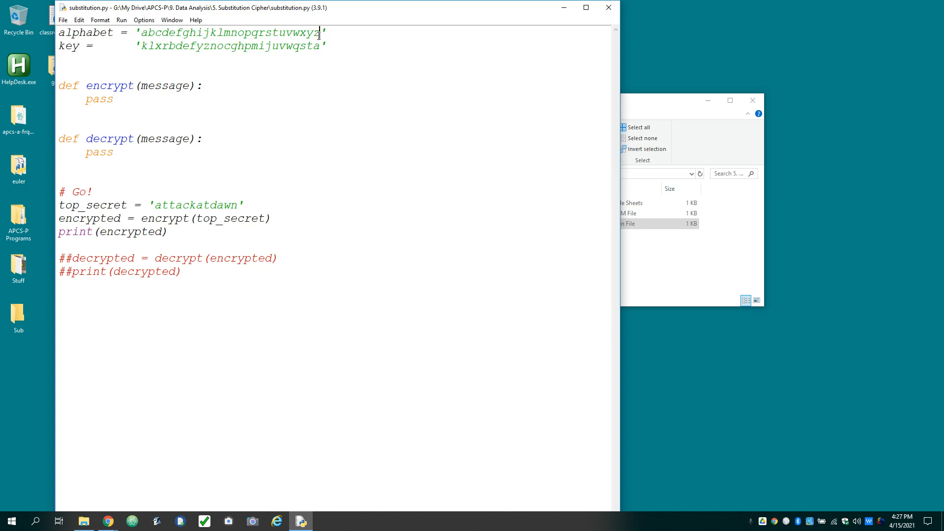
pyautogui.moveTo(140, 46); pyautogui.dragTo(322, 47)
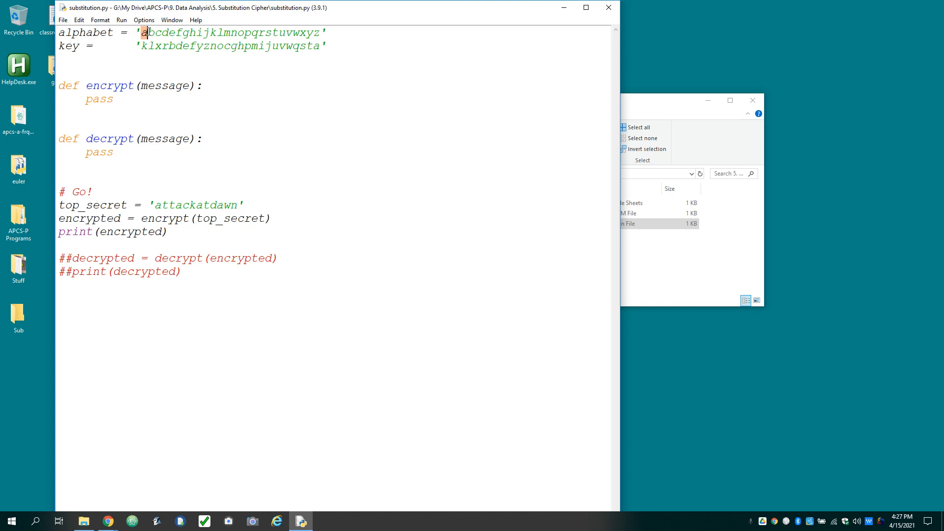
pyautogui.click(142, 46)
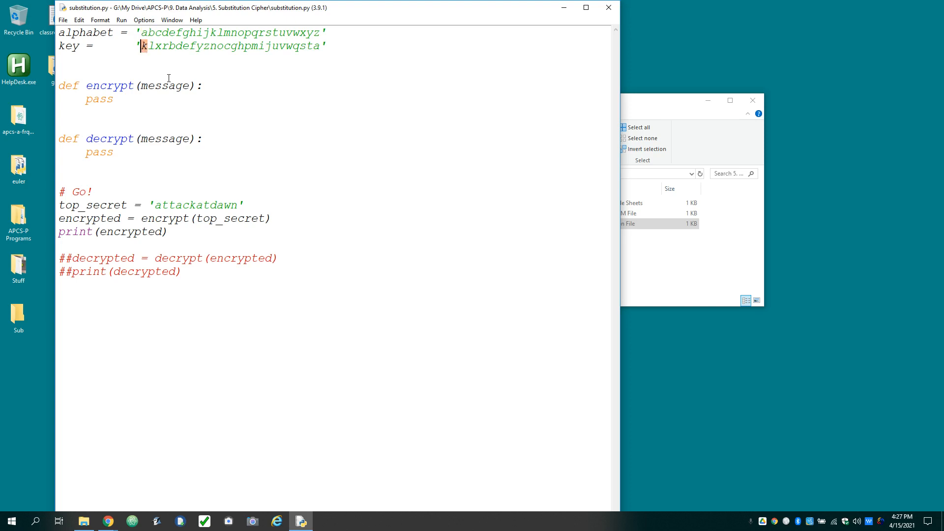
pyautogui.moveTo(143, 57)
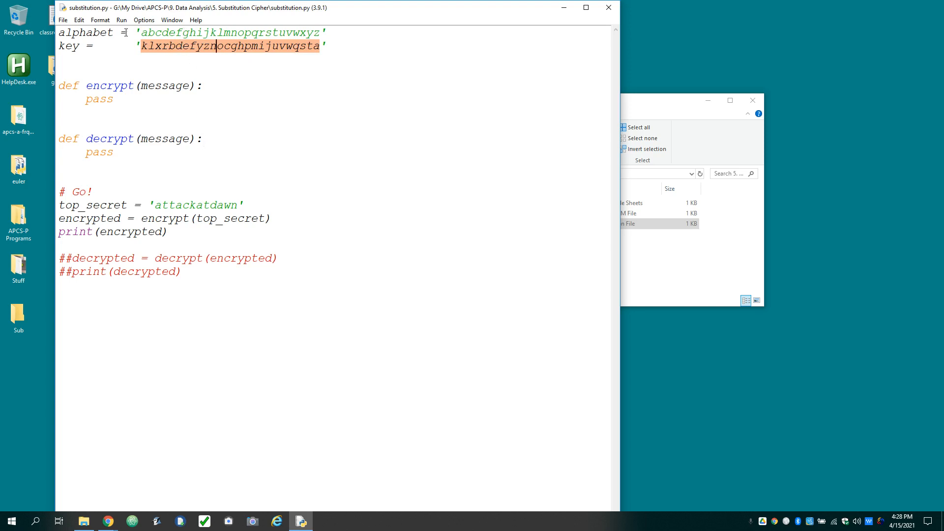
pyautogui.moveTo(171, 188)
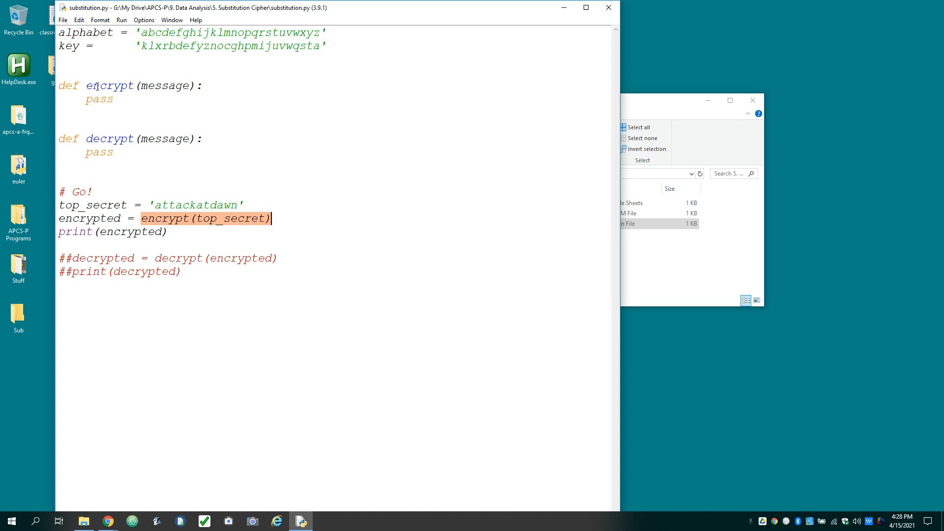
# - Replace pass in encrypt with result = '' and a return result line
pyautogui.doubleClick(98, 99)
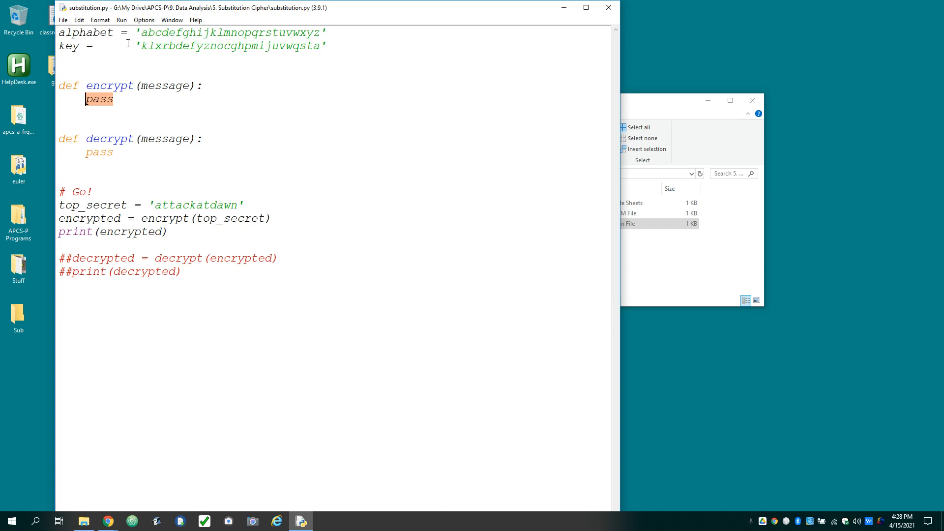
pyautogui.click(107, 99)
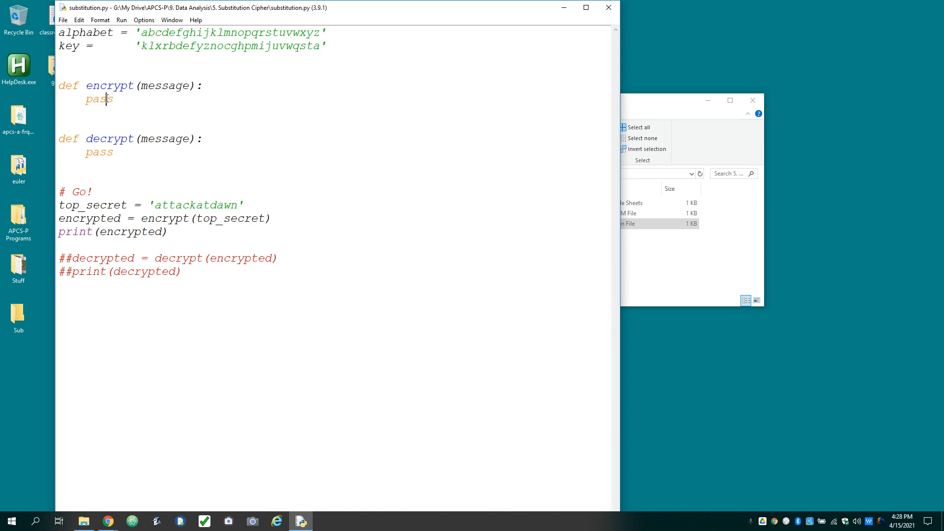
pyautogui.doubleClick(98, 98)
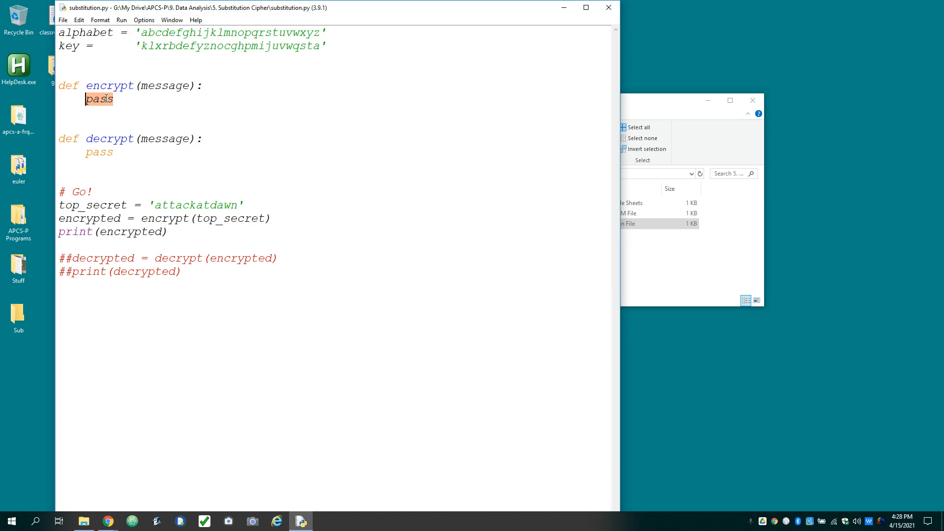
pyautogui.write('result')
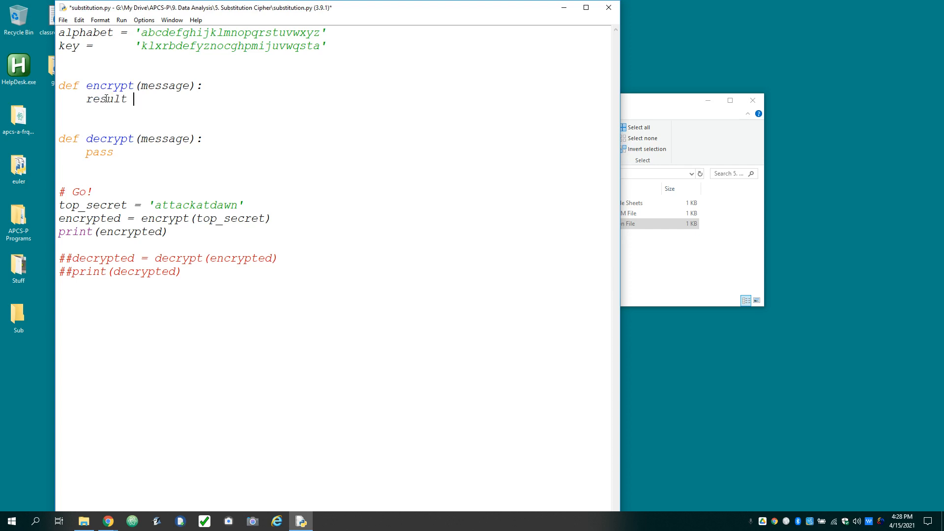
pyautogui.write("= ''")
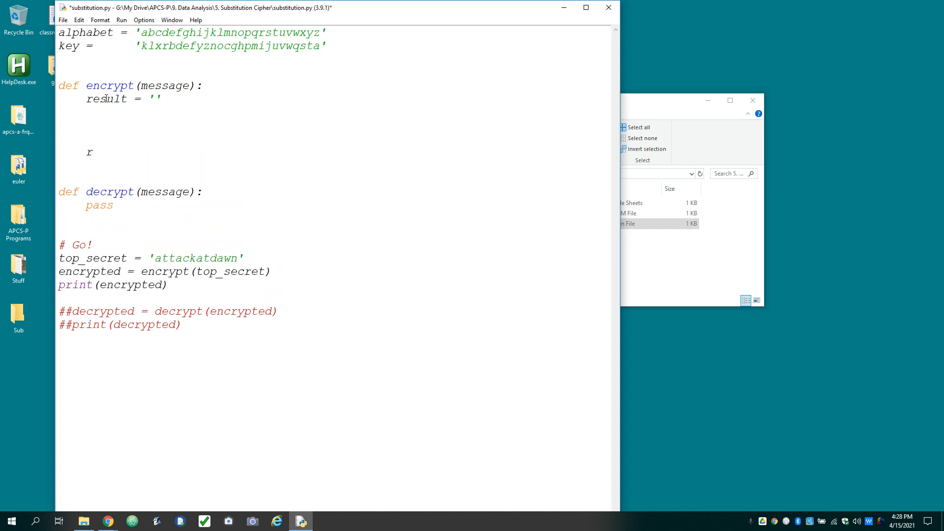
pyautogui.write('eturn result')
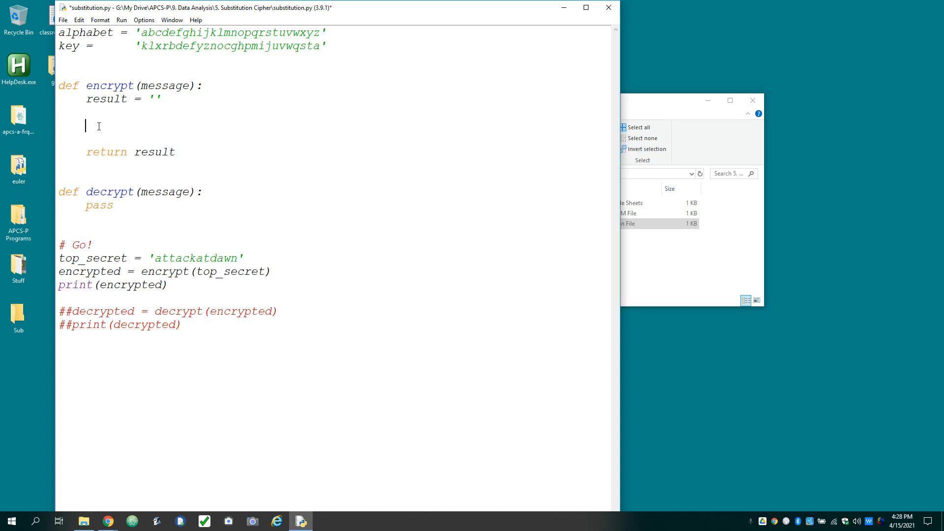
pyautogui.moveTo(195, 109)
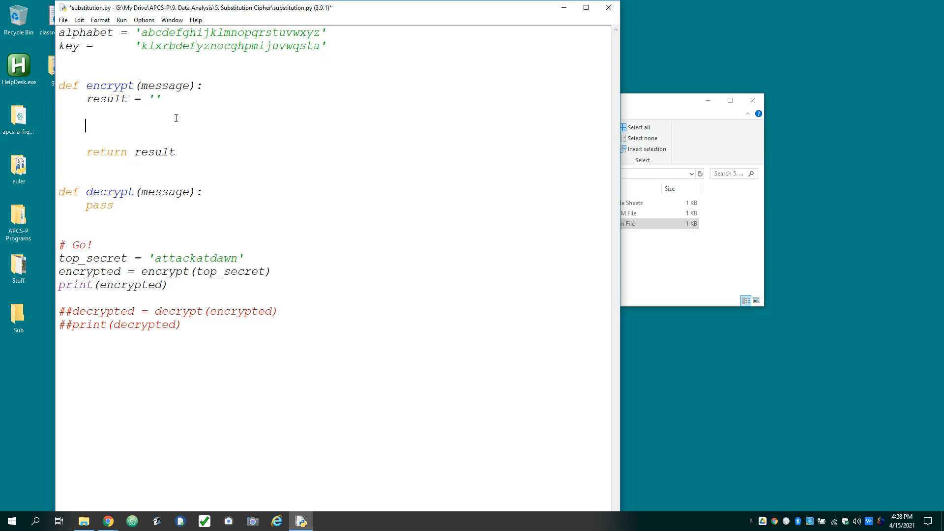
# - Write a for char in message: loop in encrypt and highlight char
pyautogui.write('for')
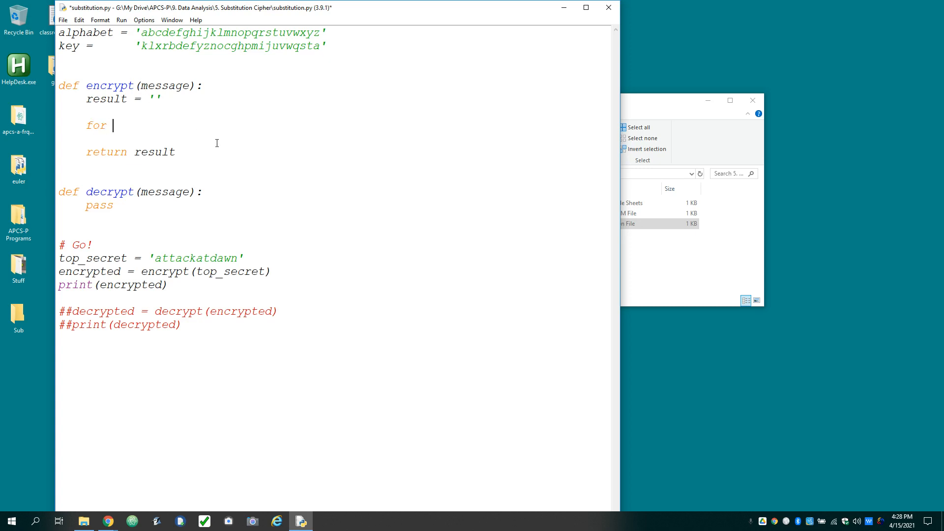
pyautogui.write('char')
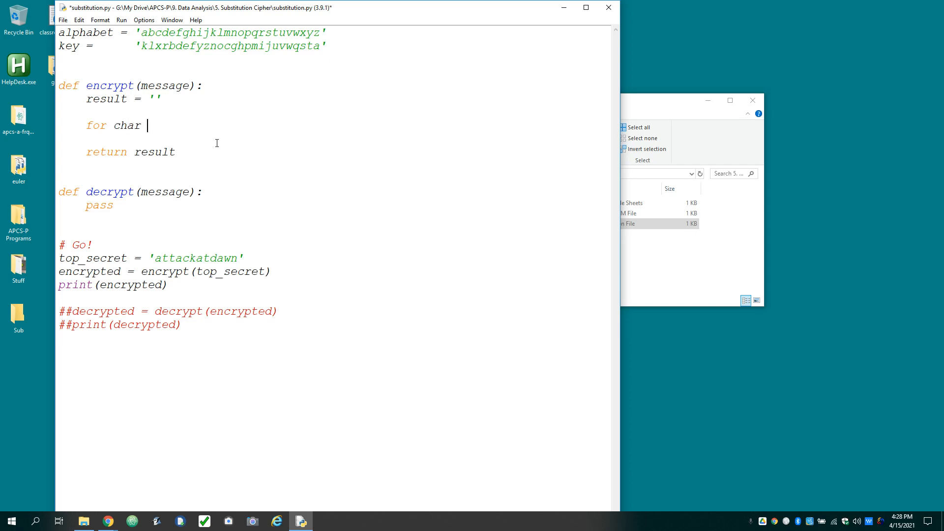
pyautogui.write('in message:')
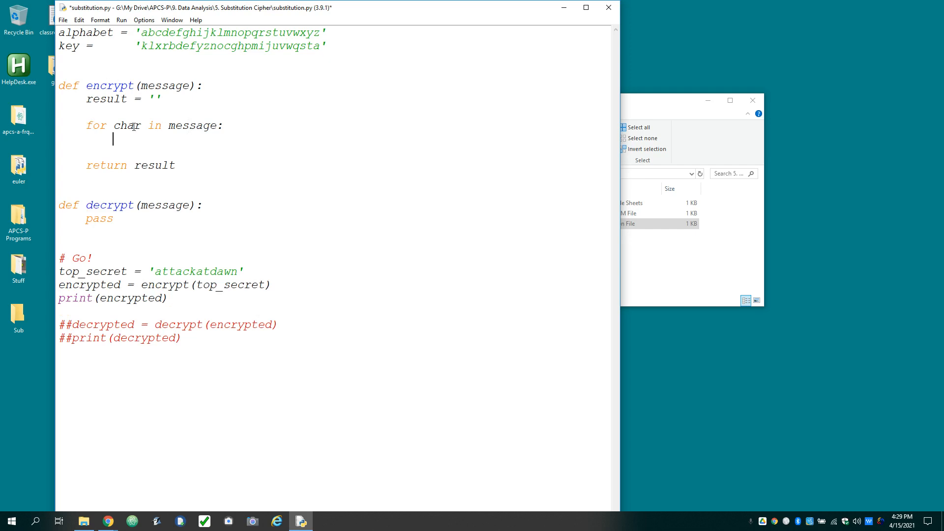
pyautogui.doubleClick(127, 125)
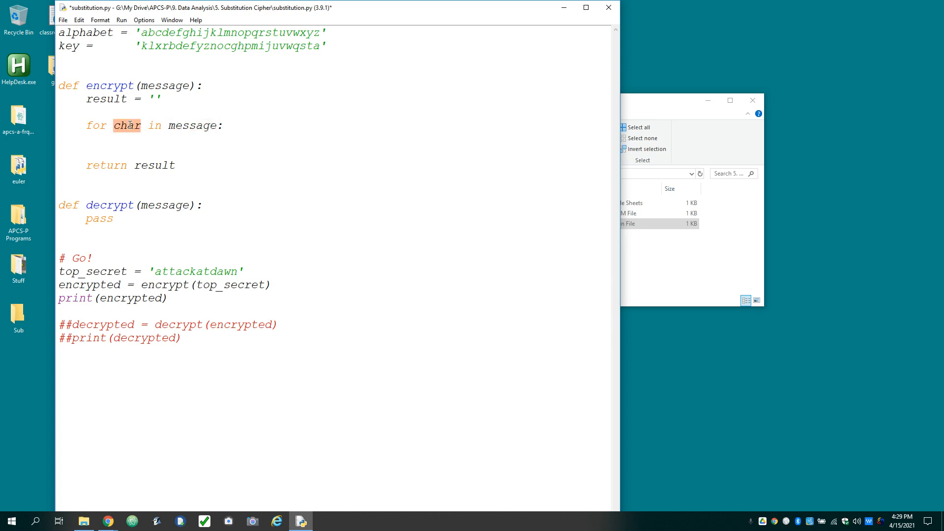
pyautogui.doubleClick(193, 126)
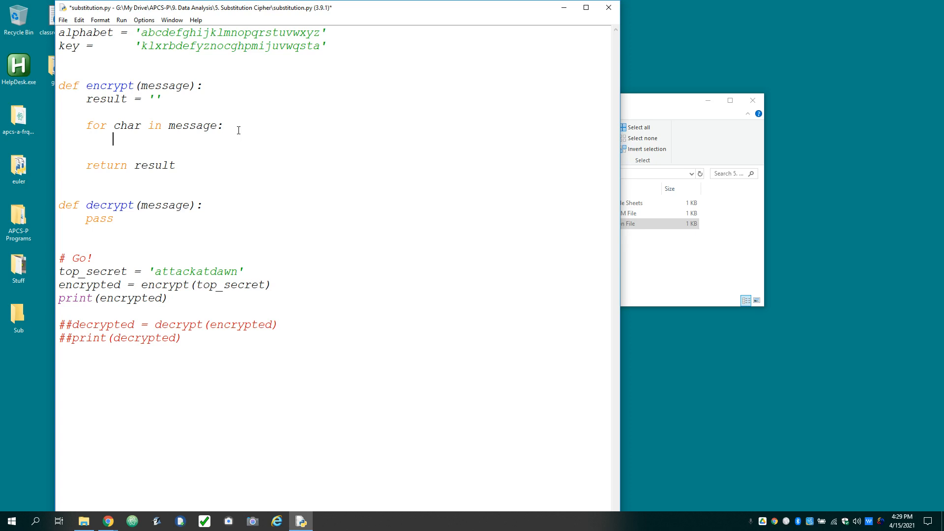
# - Highlight the letters of the alphabet string
pyautogui.click(140, 33)
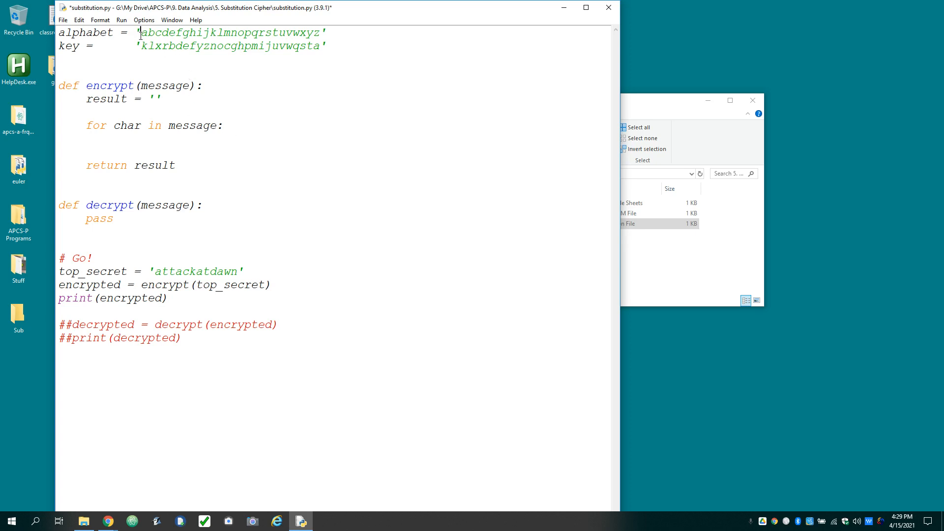
pyautogui.moveTo(141, 32); pyautogui.dragTo(319, 32)
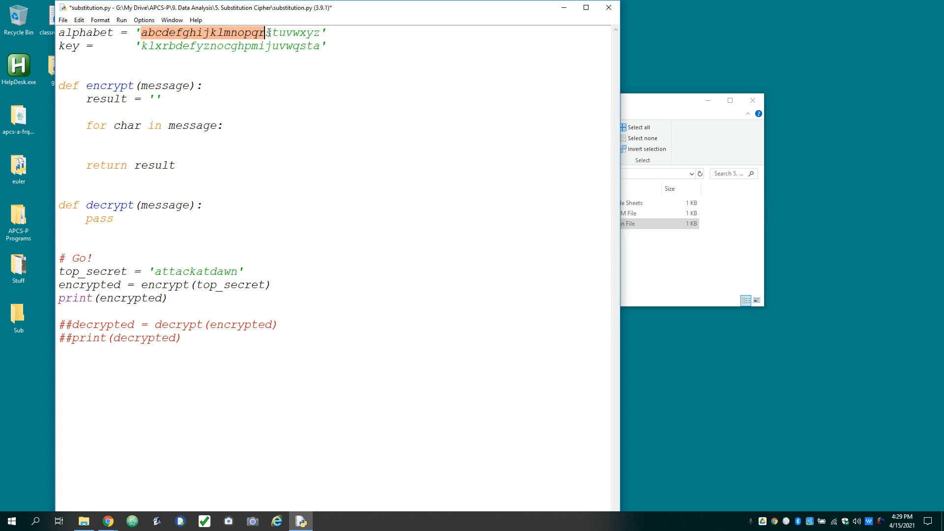
pyautogui.moveTo(265, 32); pyautogui.dragTo(319, 33)
pyautogui.write('f')
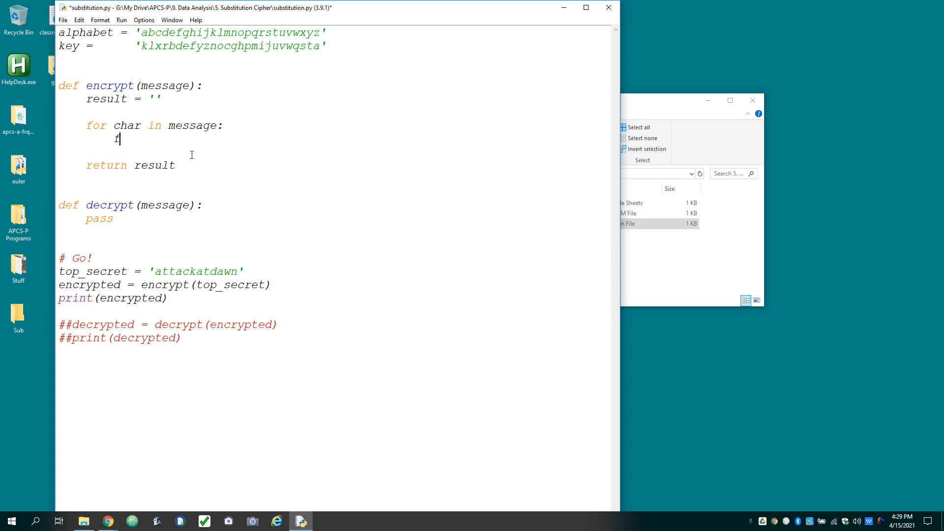
# - Type loc = alphabet.find(char) in the loop body, fixing message. to alphabet
pyautogui.write('ind')
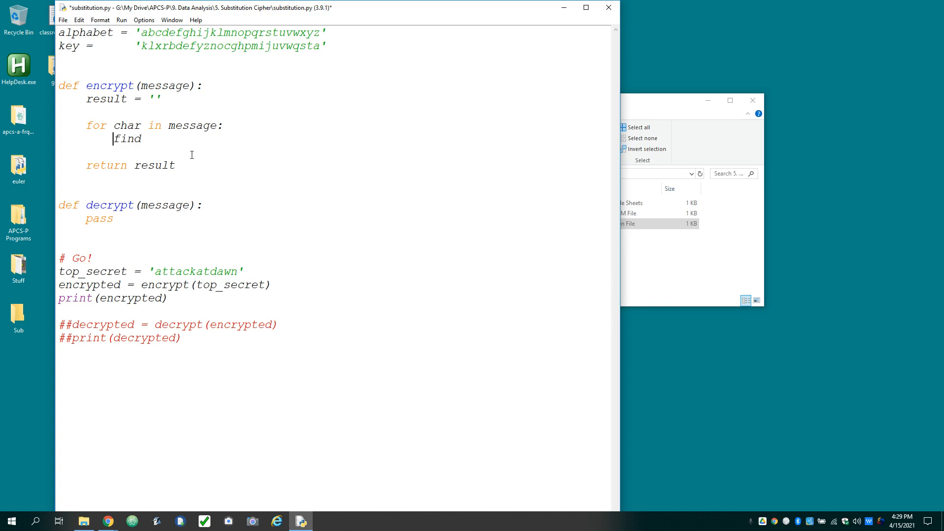
pyautogui.write('loc')
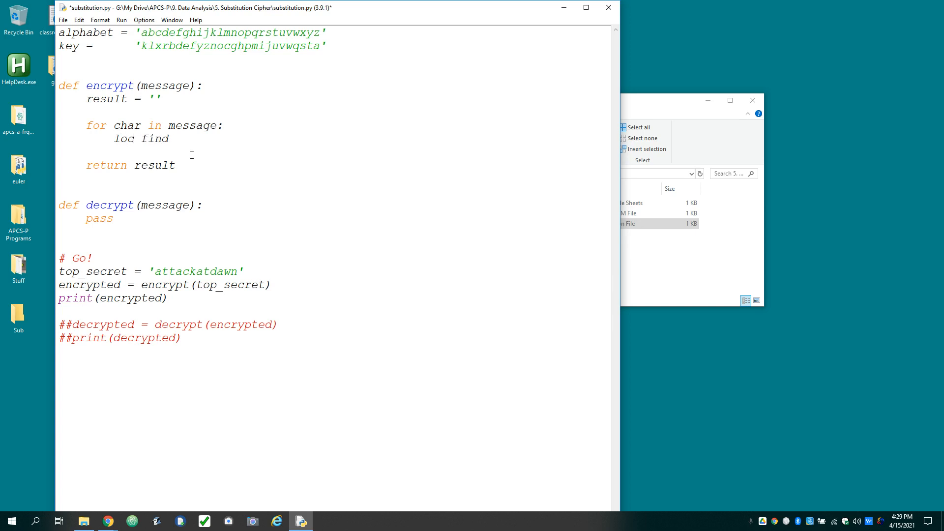
pyautogui.write('=')
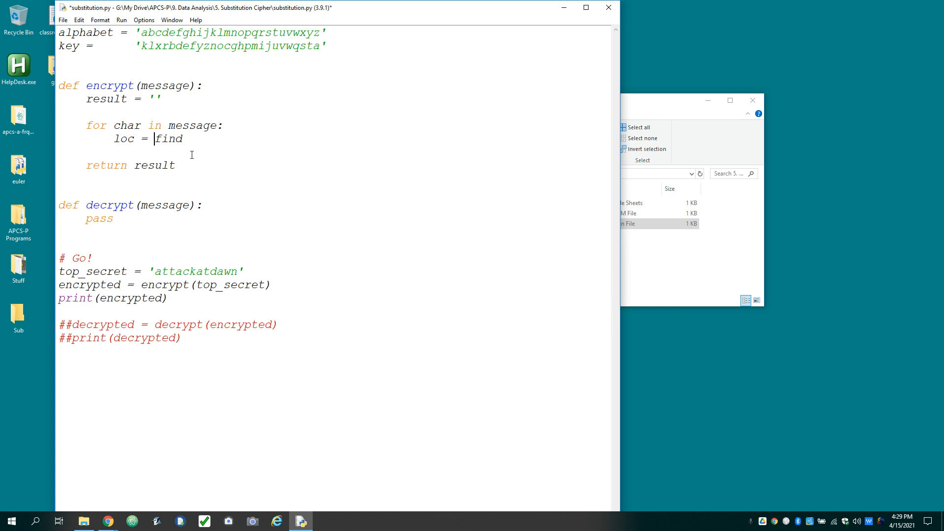
pyautogui.write('message.')
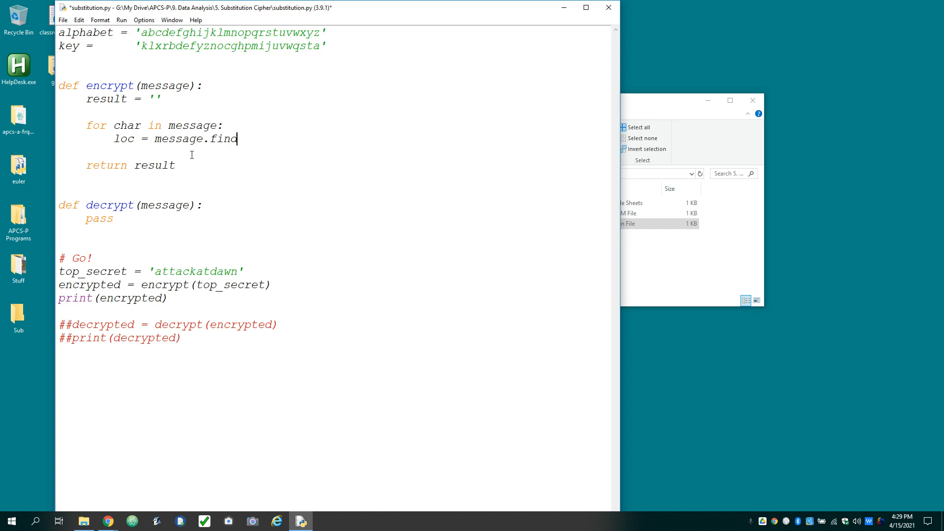
pyautogui.write('(ch')
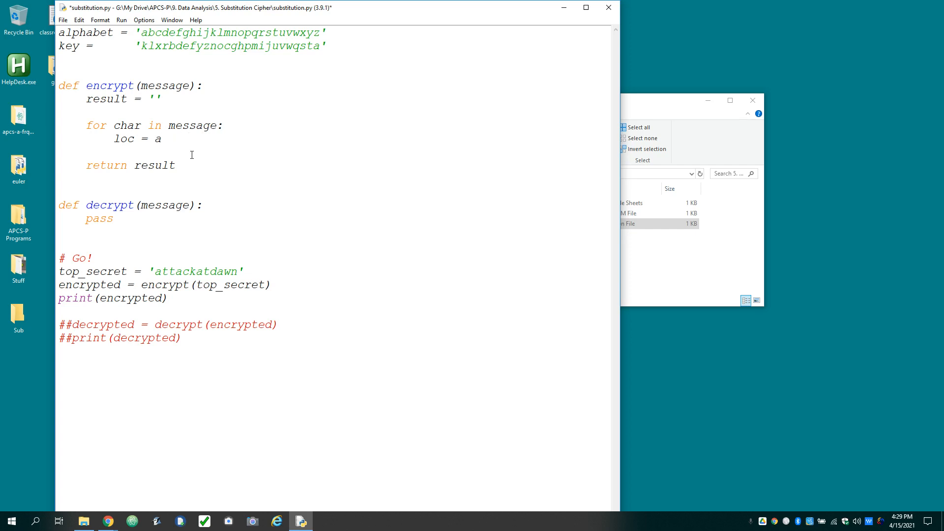
pyautogui.write('lphabet.f')
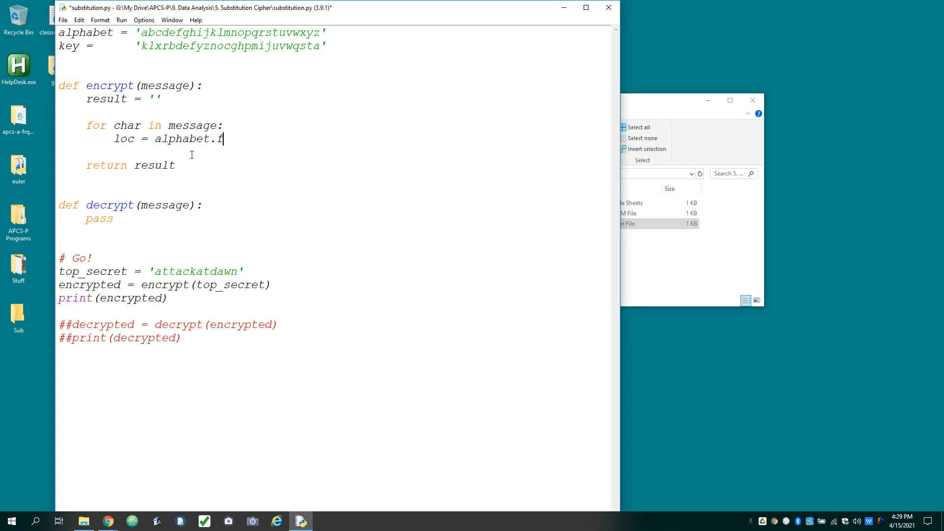
pyautogui.write('ind(char)')
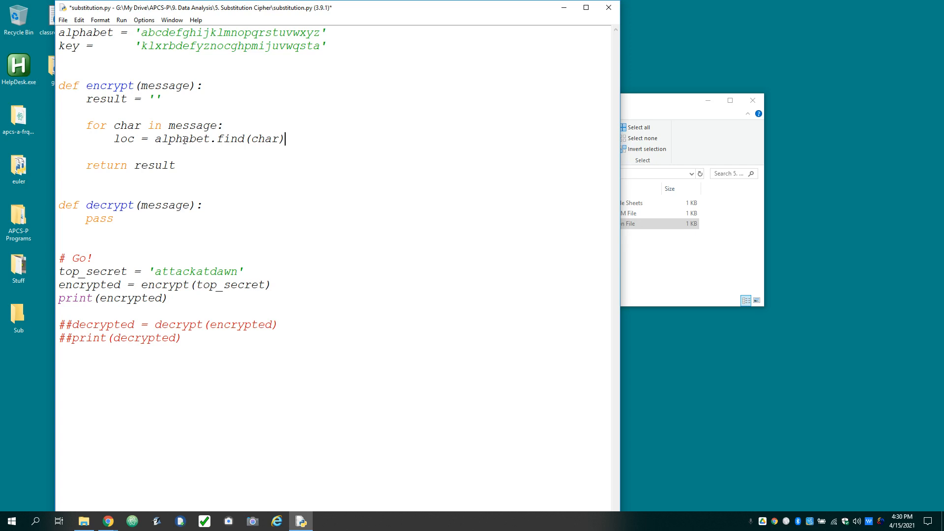
pyautogui.doubleClick(182, 138)
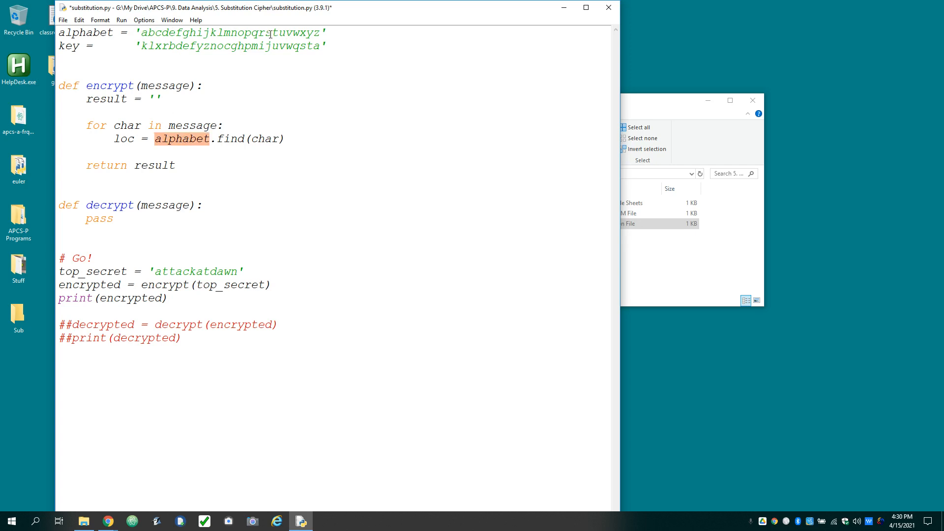
pyautogui.doubleClick(265, 140)
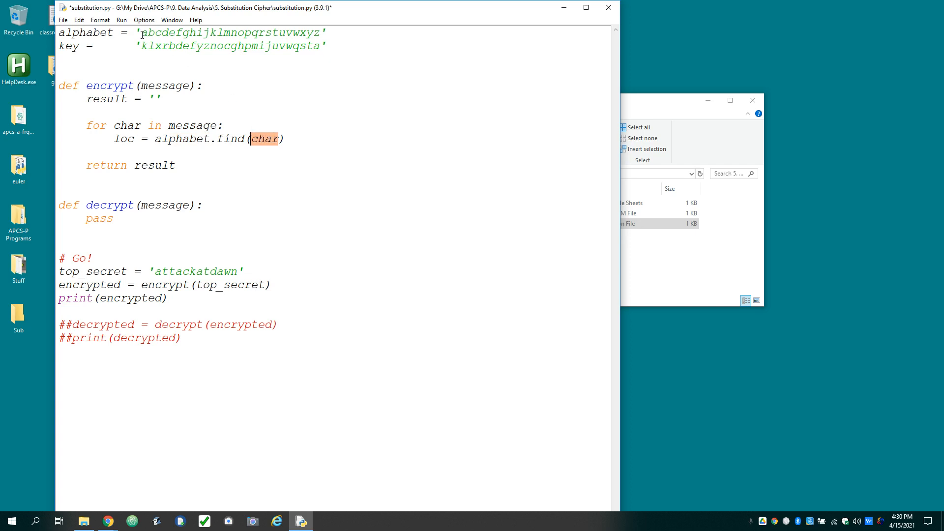
pyautogui.moveTo(295, 137)
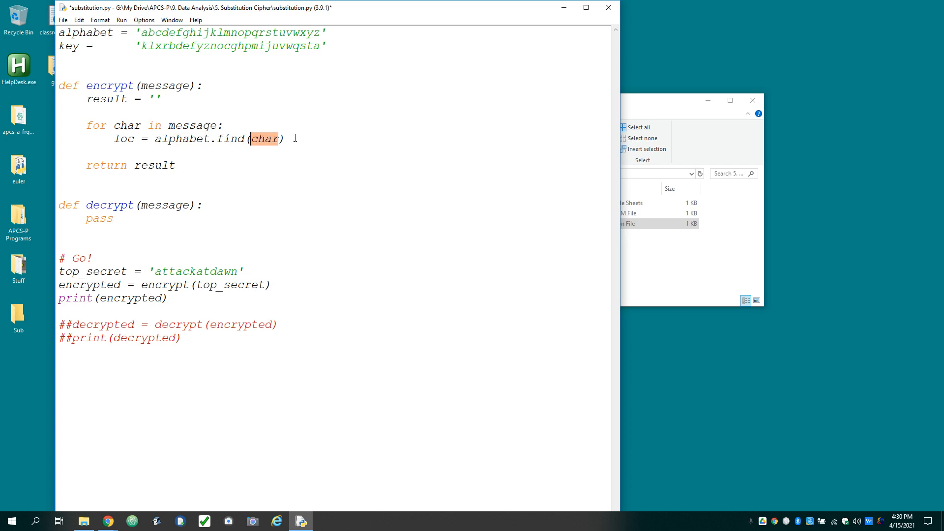
# - Add print(loc) to encrypt's loop and run the script with F5
pyautogui.write('p')
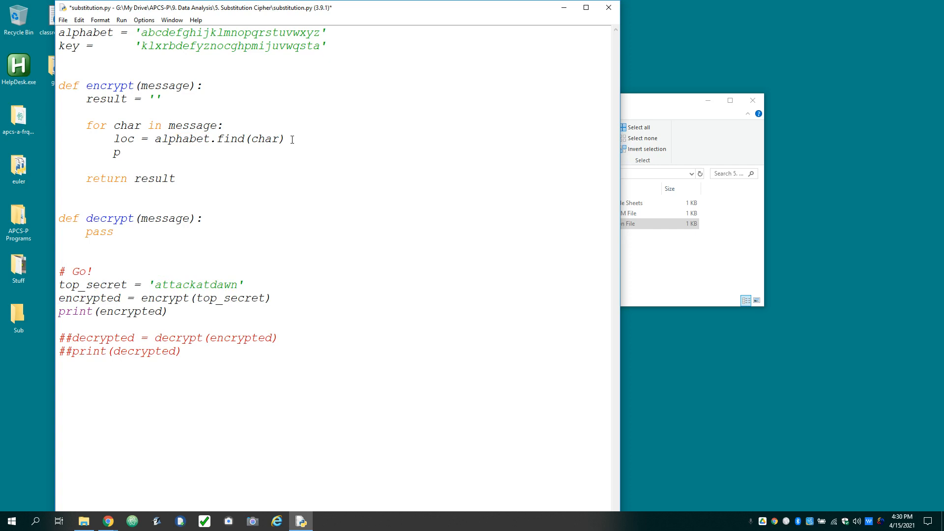
pyautogui.write('rint(')
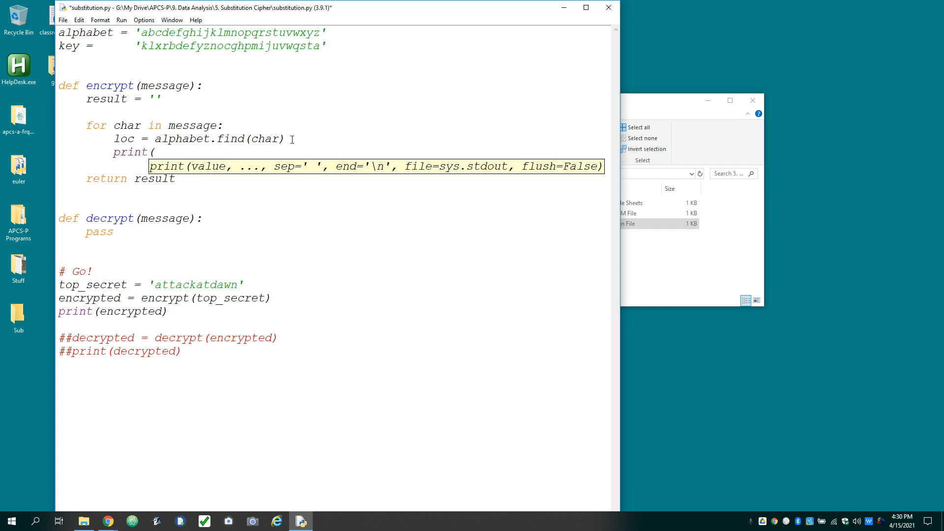
pyautogui.write('loc)')
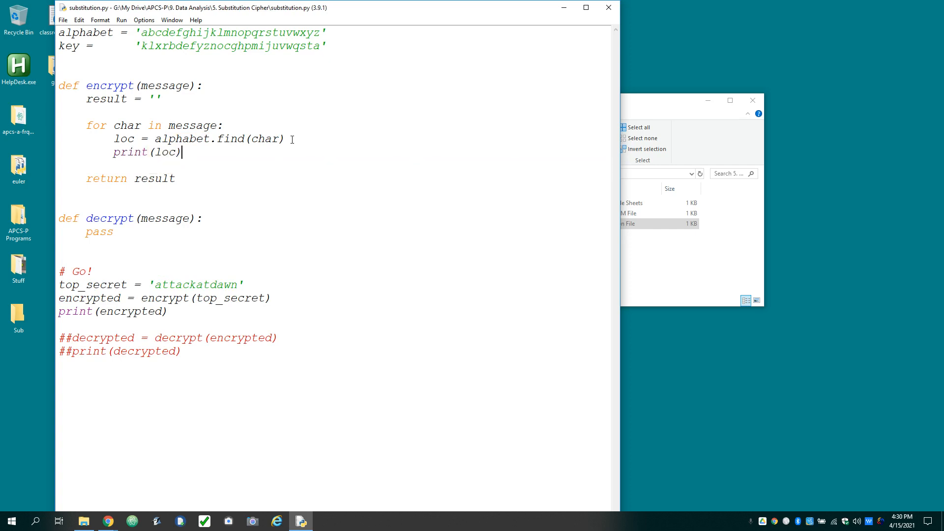
pyautogui.press('F5')
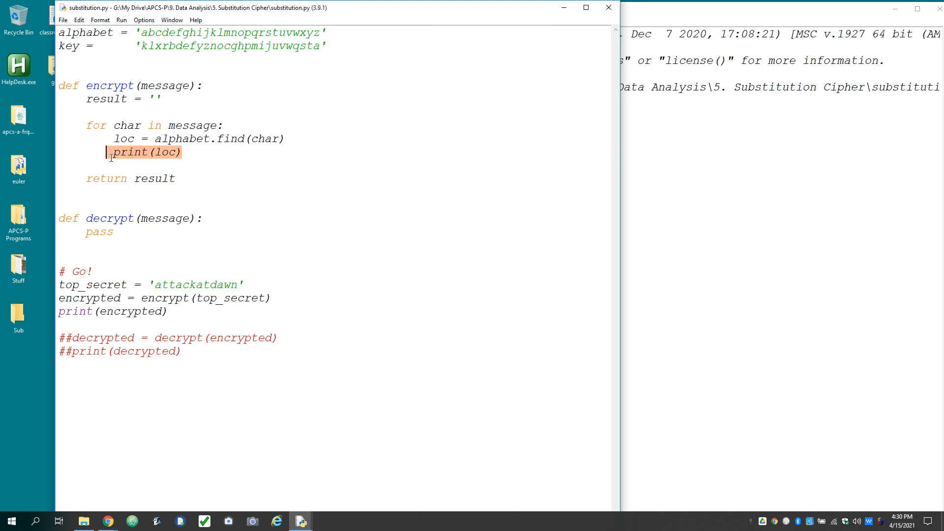
pyautogui.press('F5')
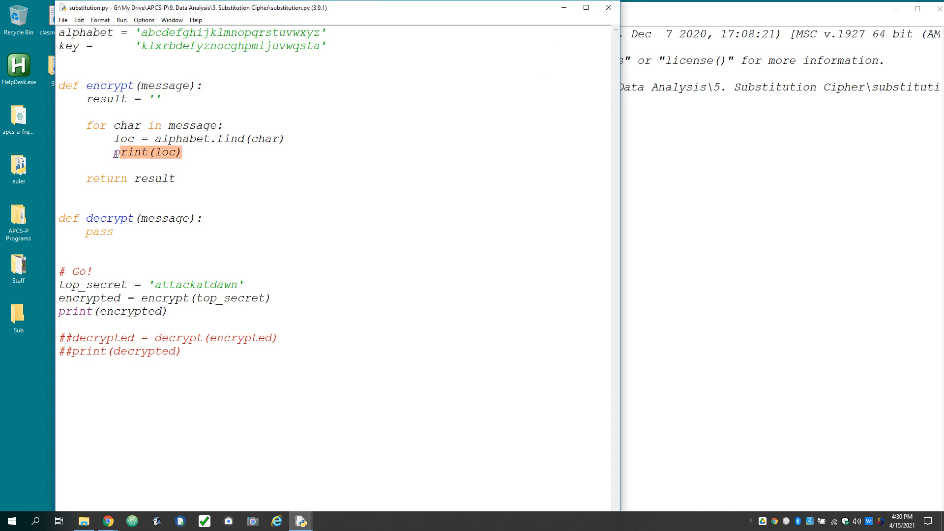
# - Replace the temporary print line with result += key[loc]
pyautogui.press('Delete')
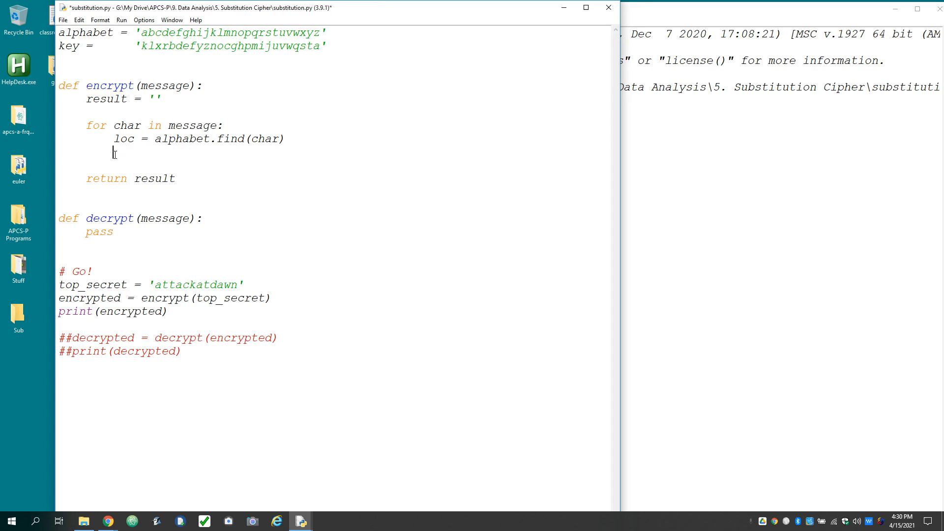
pyautogui.write('result +=')
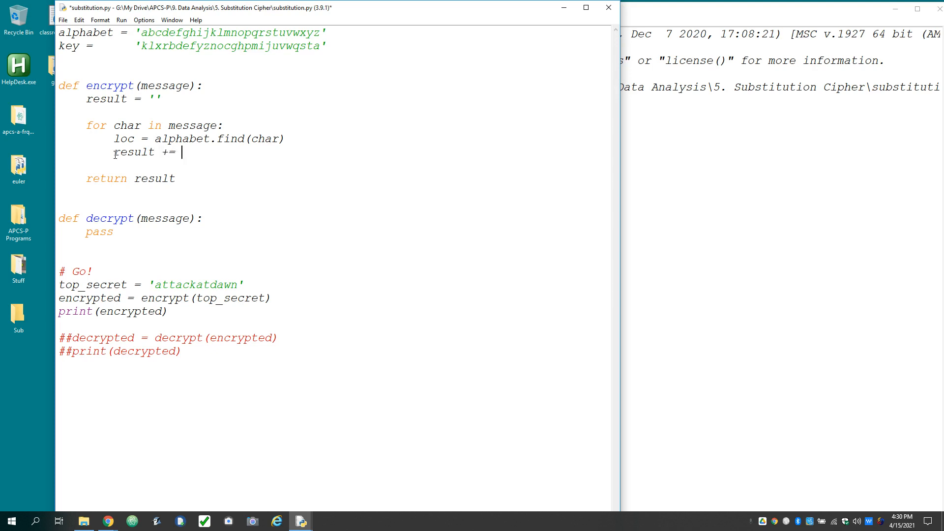
pyautogui.write('key')
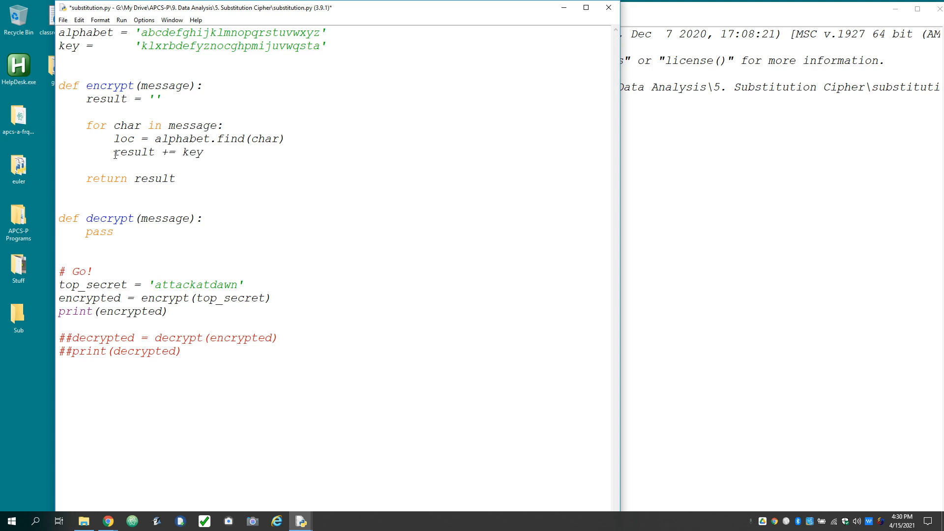
pyautogui.write('[loc')
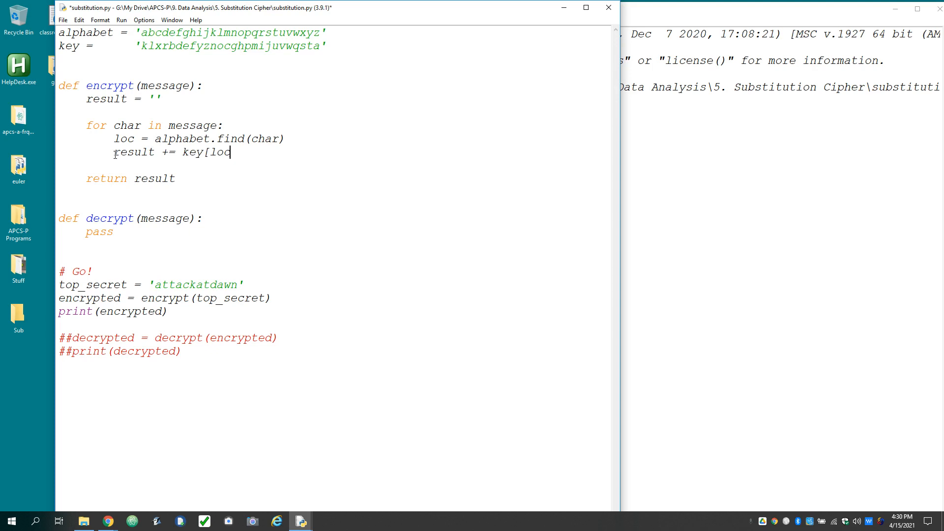
pyautogui.write(']')
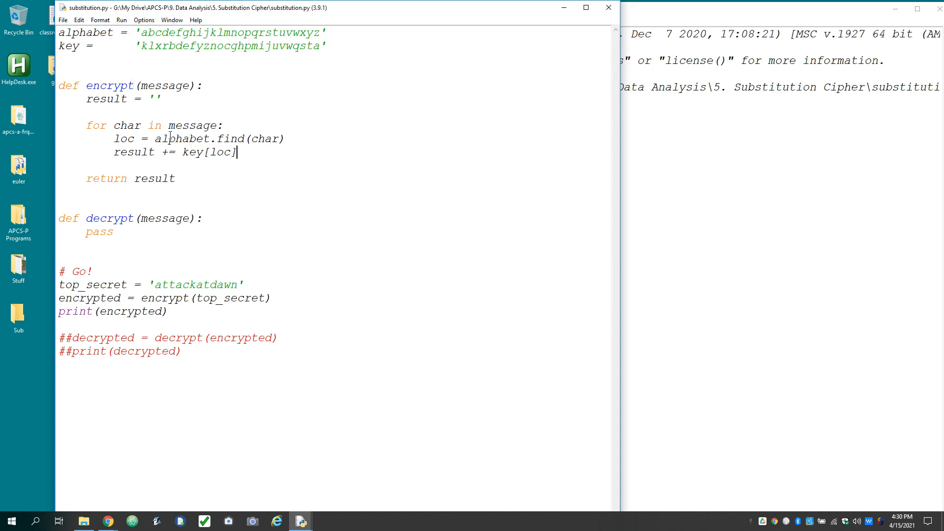
# - Highlight alphabet.find(char), result and the key letters to trace the output kuukxnkurkqg
pyautogui.moveTo(156, 139); pyautogui.dragTo(285, 138)
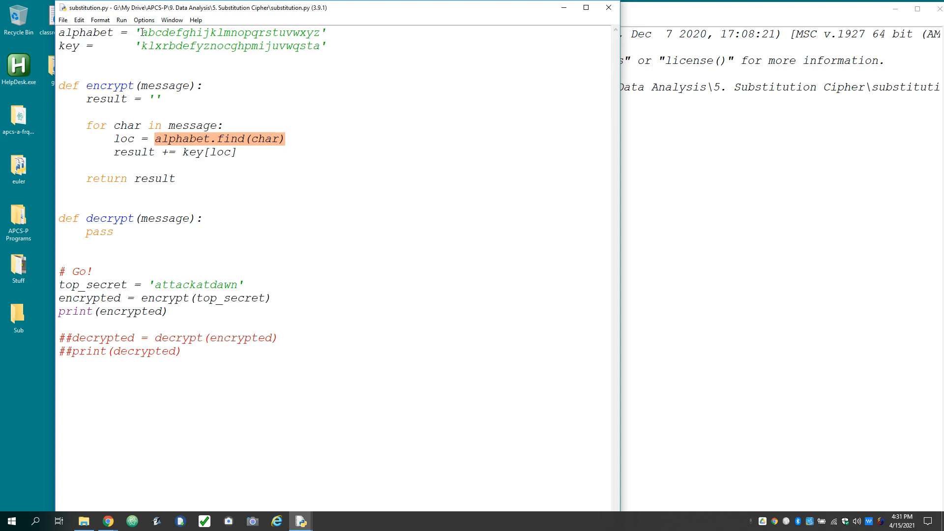
pyautogui.click(145, 32)
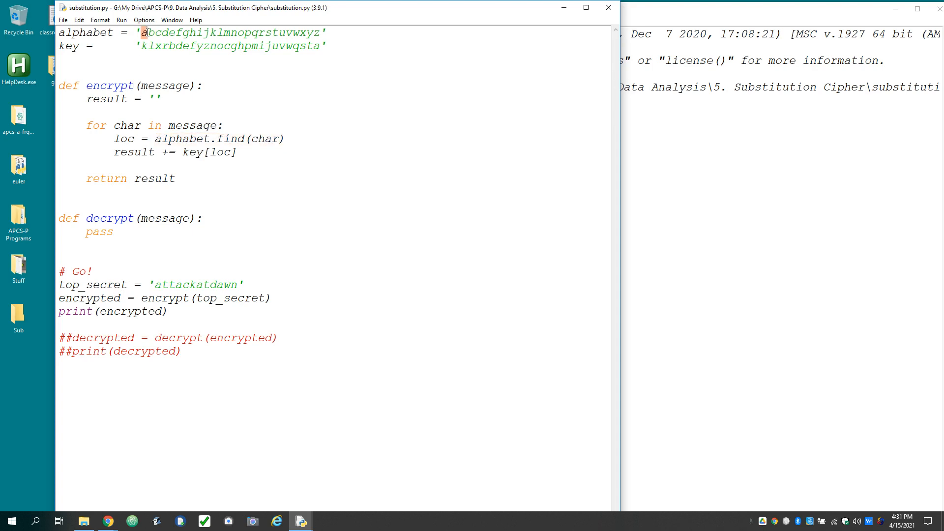
pyautogui.doubleClick(133, 152)
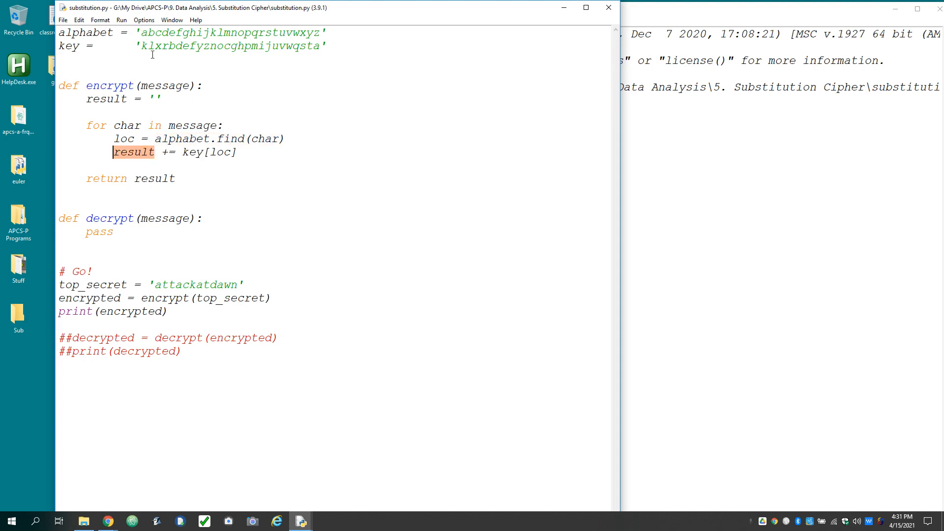
pyautogui.click(142, 45)
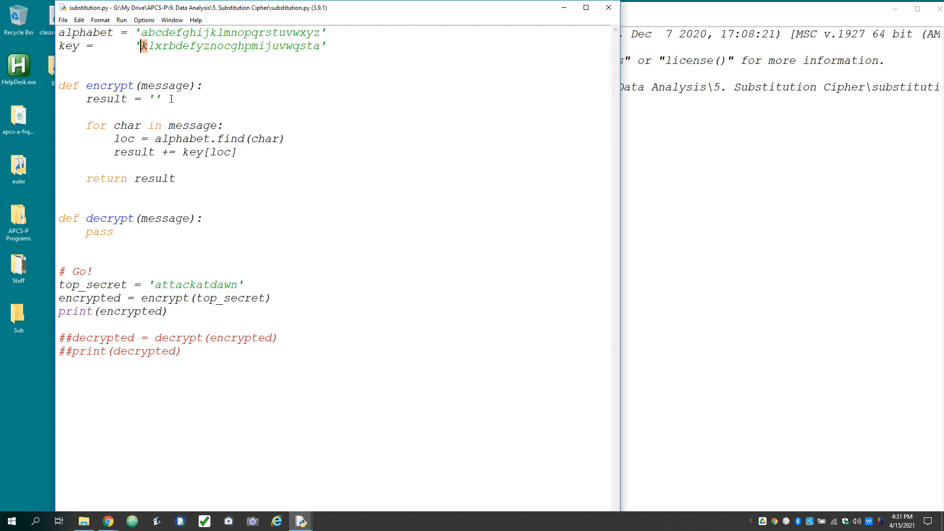
pyautogui.moveTo(207, 158)
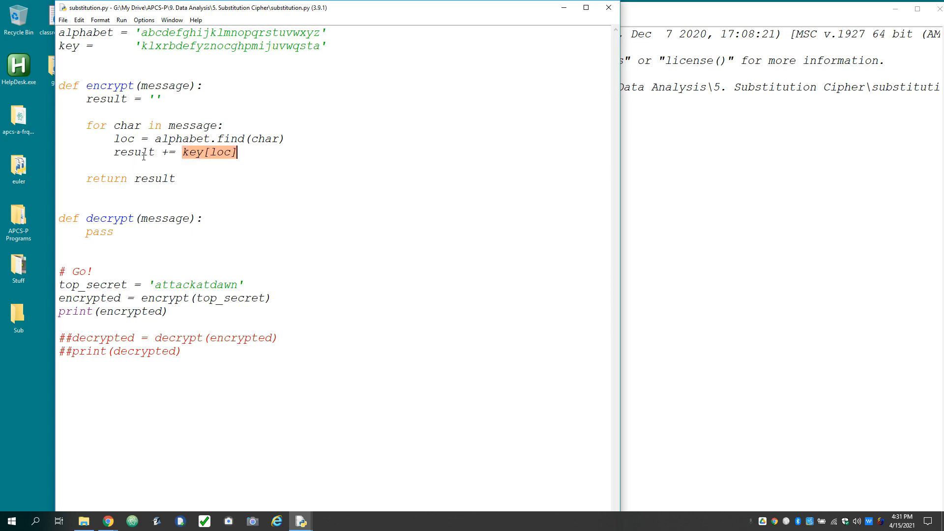
pyautogui.click(203, 201)
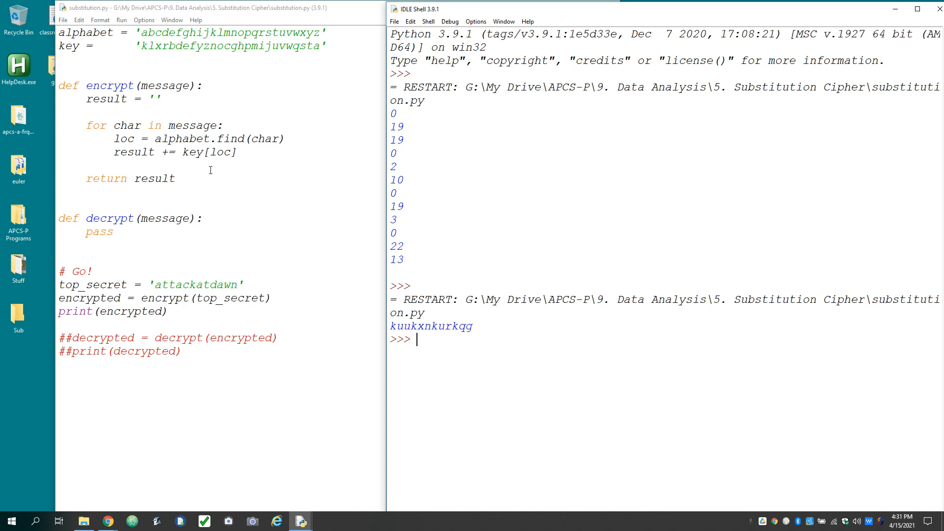
pyautogui.moveTo(46, 329)
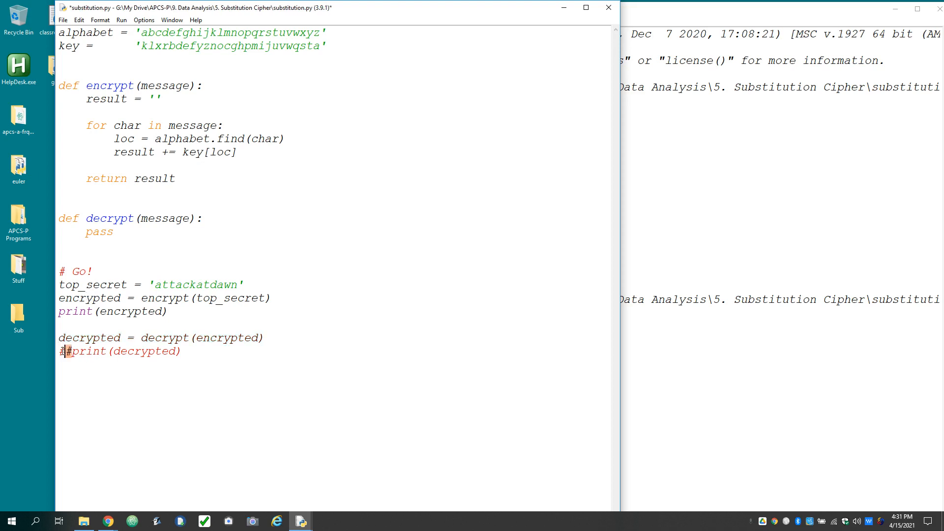
# - Uncomment the print(decrypted) line and highlight decrypted
pyautogui.press('Backspace')
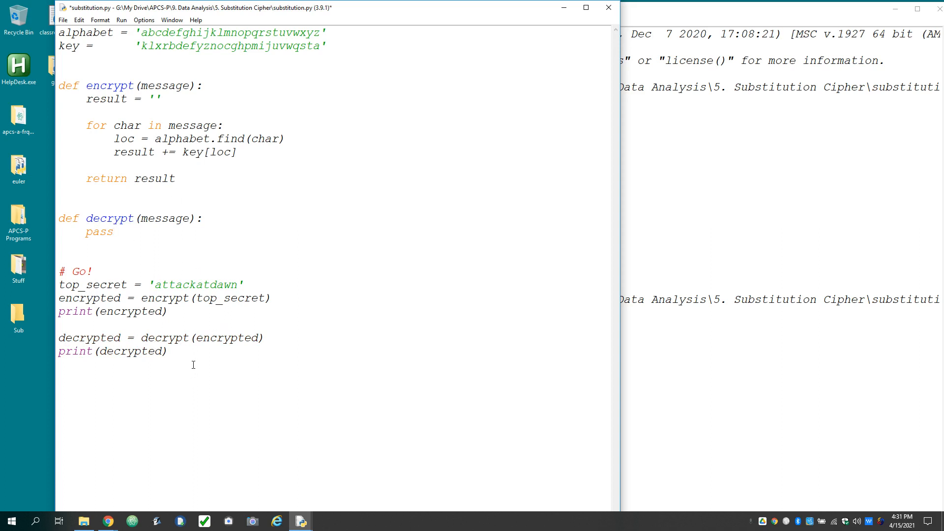
pyautogui.doubleClick(89, 298)
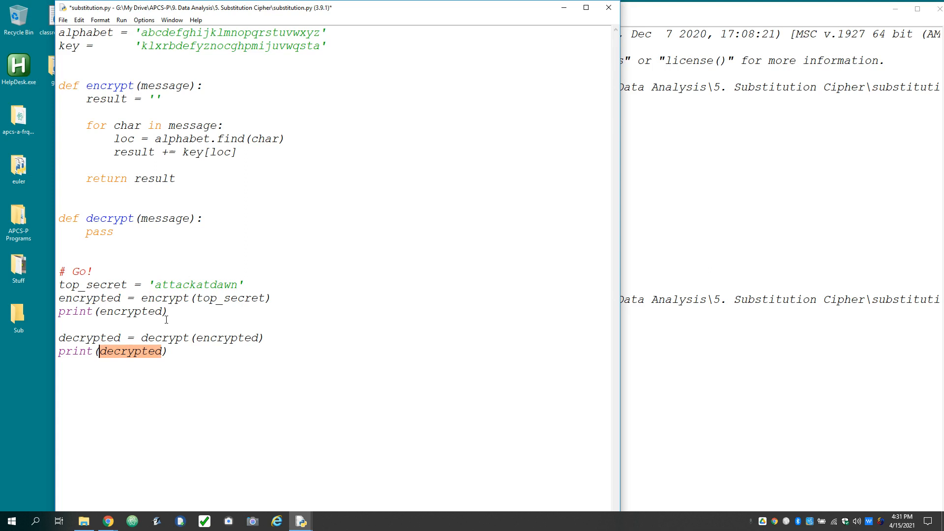
pyautogui.moveTo(158, 245)
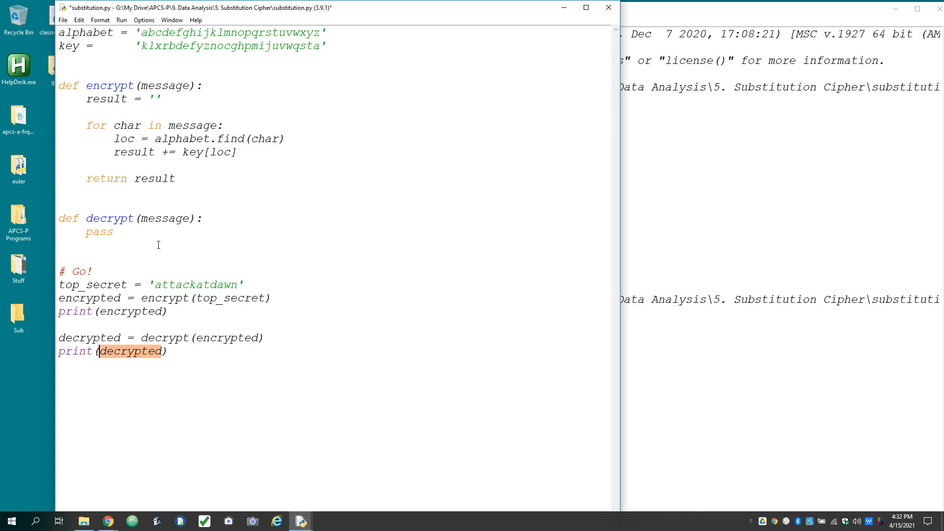
# - In decrypt's copied loop, change alphabet.find(char) to key.find(char)
pyautogui.click(153, 218)
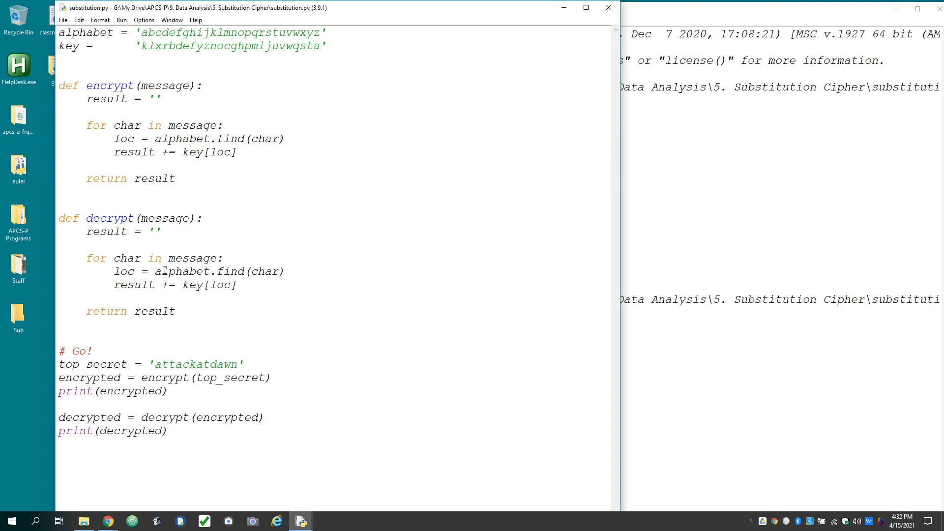
pyautogui.doubleClick(163, 218)
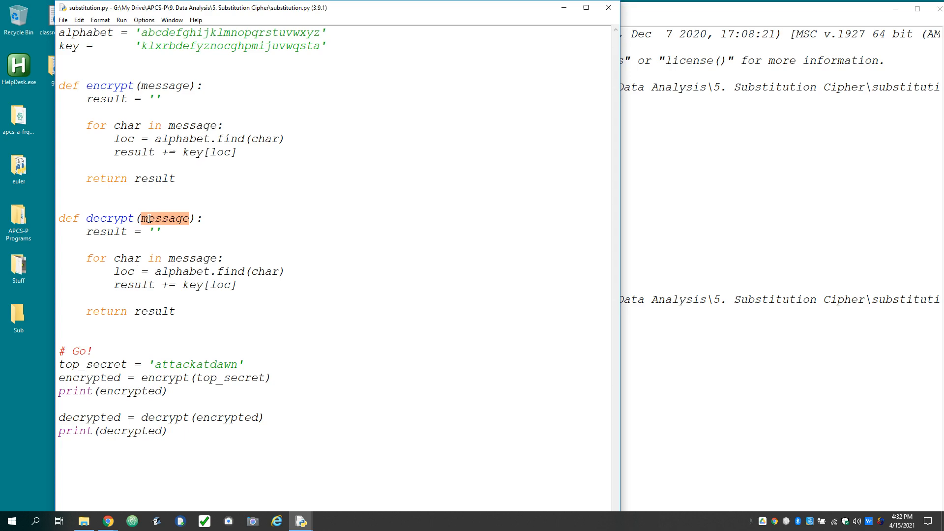
pyautogui.doubleClick(182, 271)
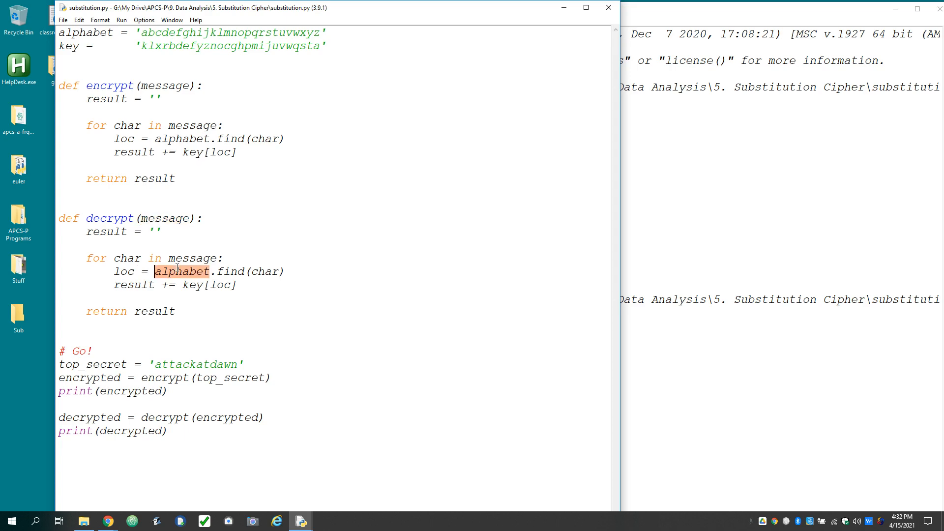
pyautogui.write('key')
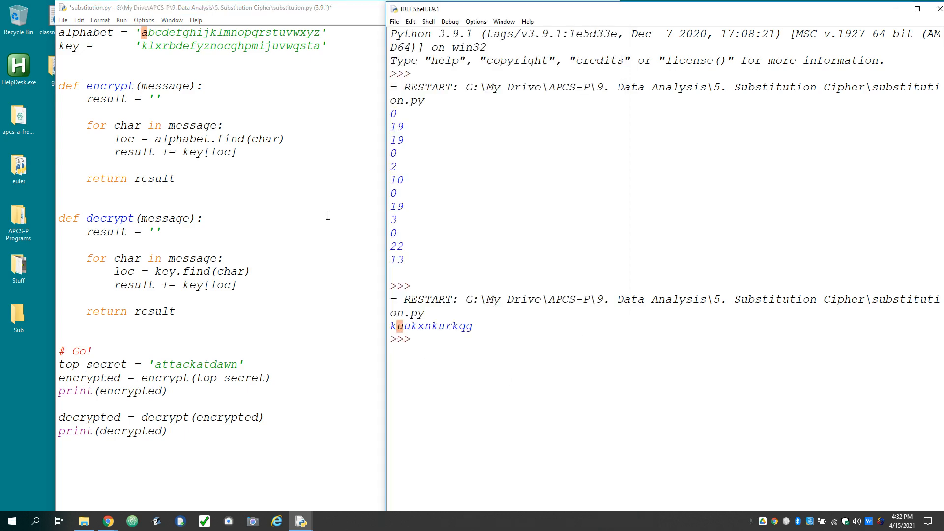
# - Bring the editor forward to change decrypt's key[loc] to alphabet[loc]
pyautogui.click(274, 46)
pyautogui.write('alphabet')
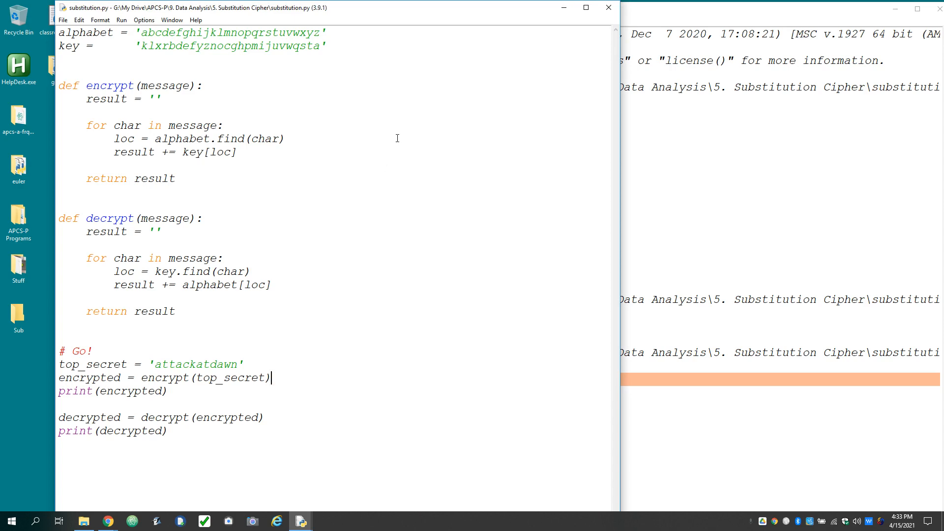
pyautogui.moveTo(148, 35)
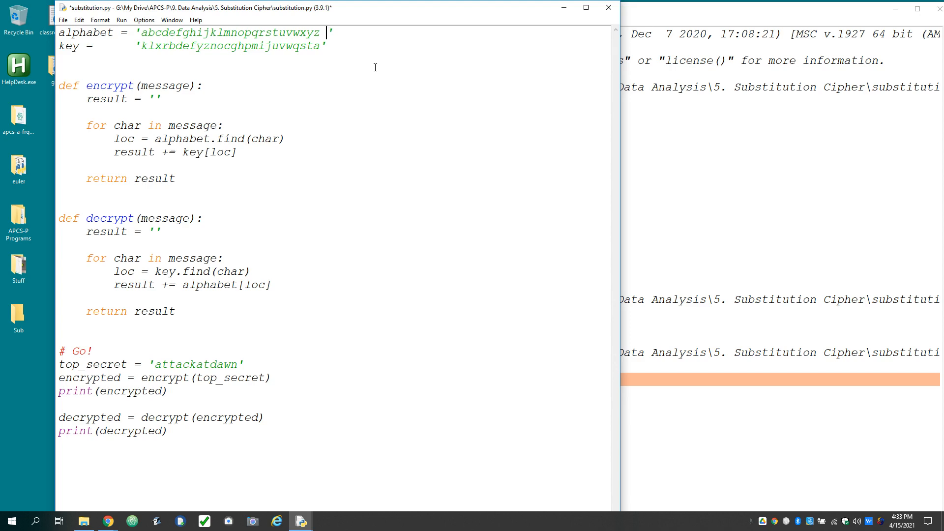
# - Add '.?!' and '!' to the alphabet and key, then save to test 'attack at dawn!'
pyautogui.write('.?!')
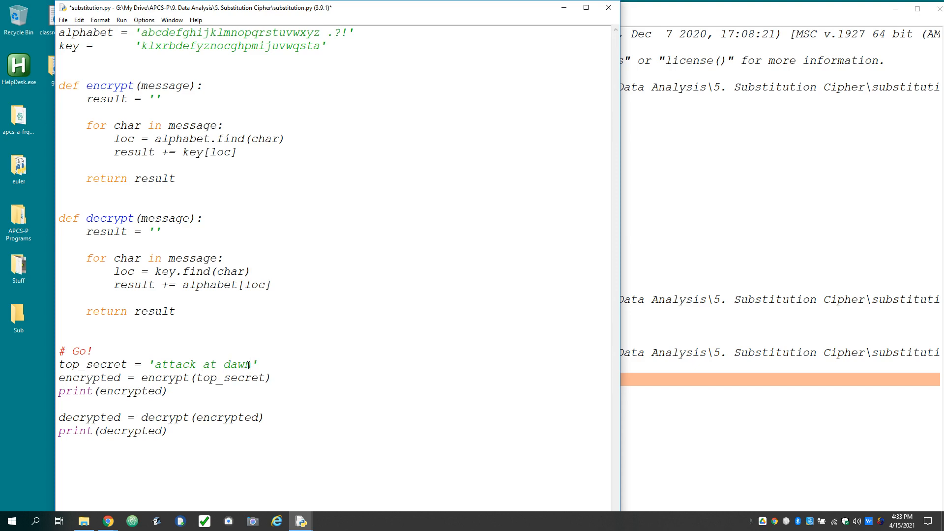
pyautogui.write('!')
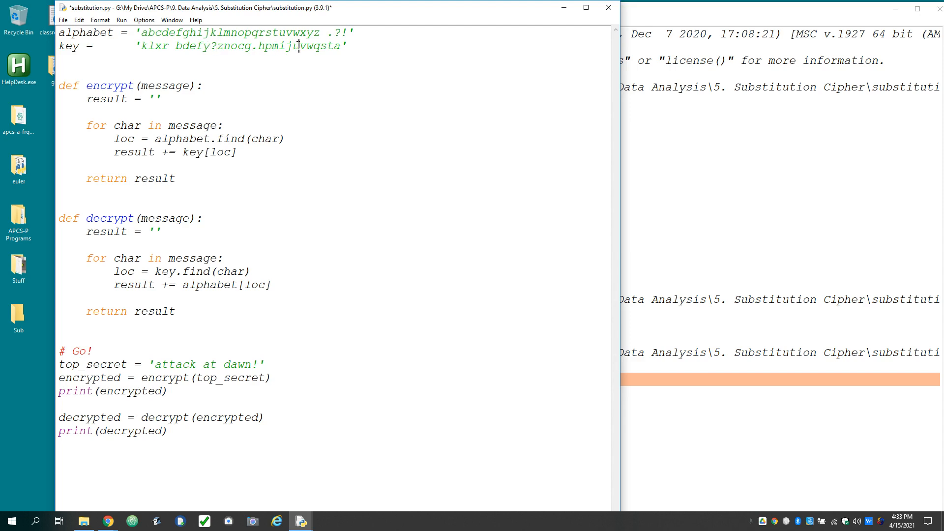
pyautogui.write('!')
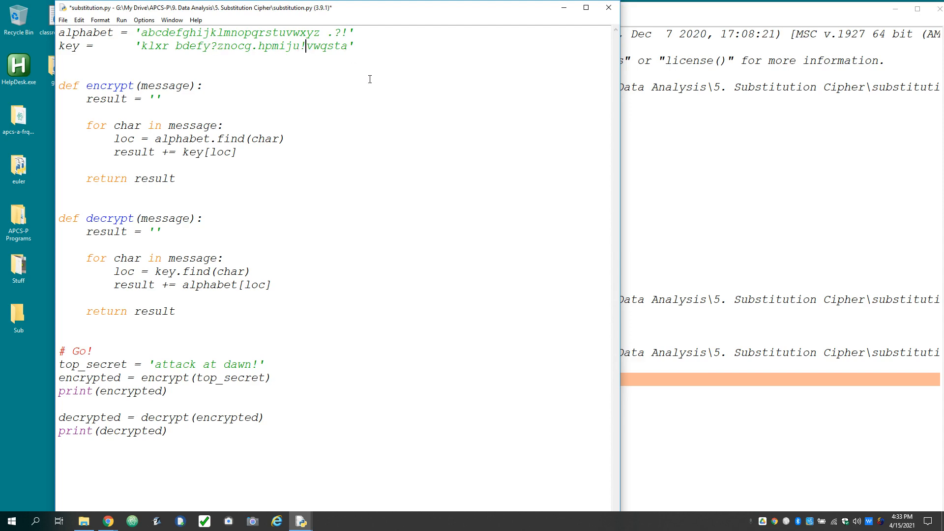
pyautogui.press('ctrl+s')
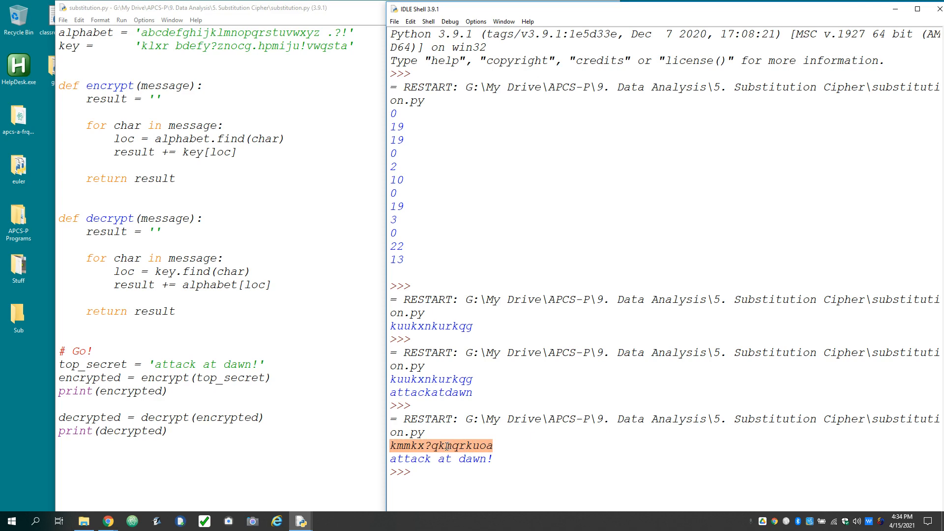
pyautogui.moveTo(454, 370)
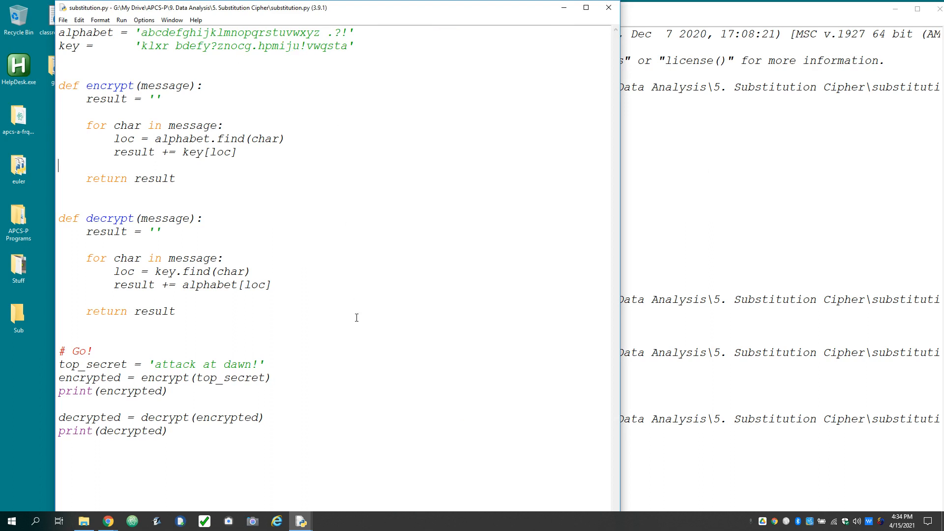
pyautogui.moveTo(140, 36)
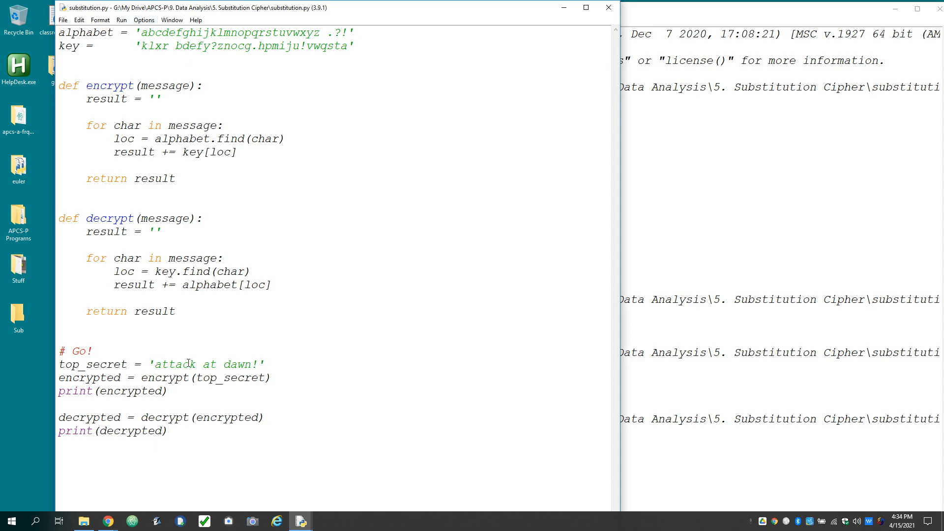
# - Change top_secret to the general says 'attack at dawn'! with ! outside the quotes
pyautogui.write('the')
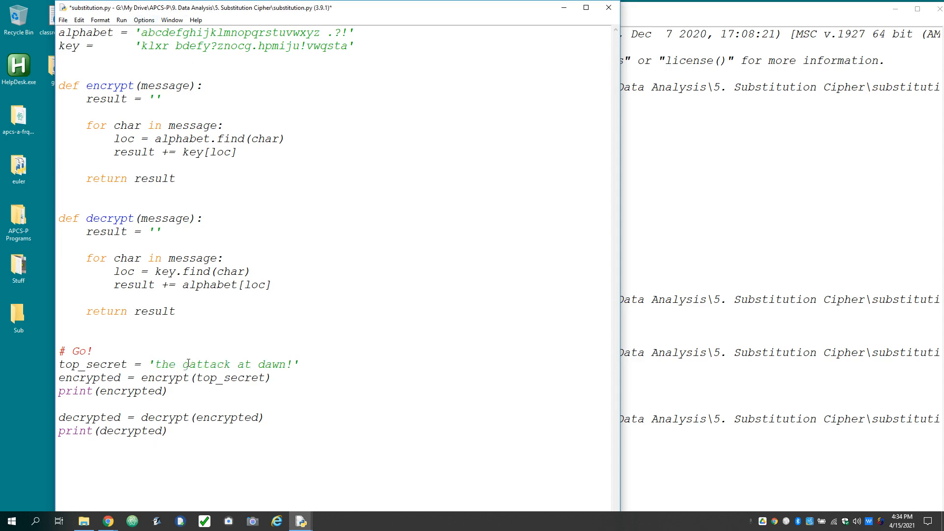
pyautogui.write('general says')
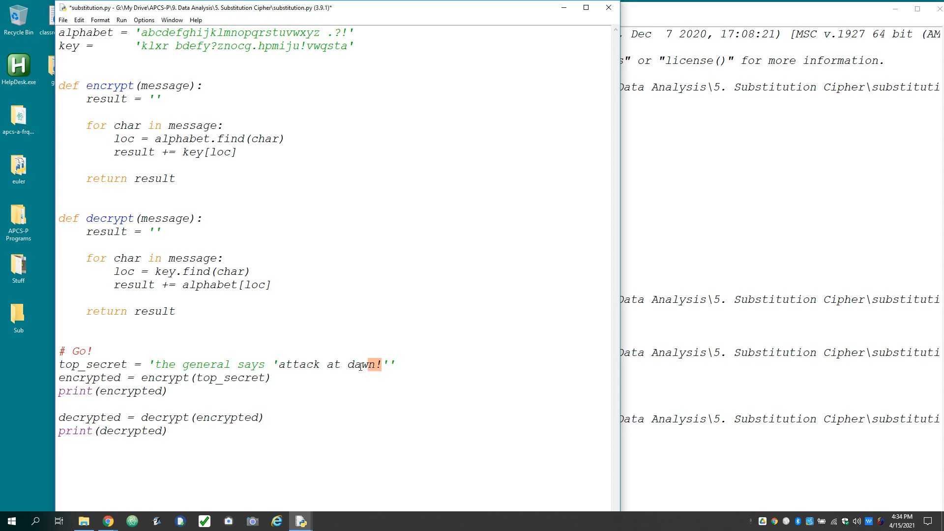
pyautogui.moveTo(379, 365); pyautogui.dragTo(341, 364)
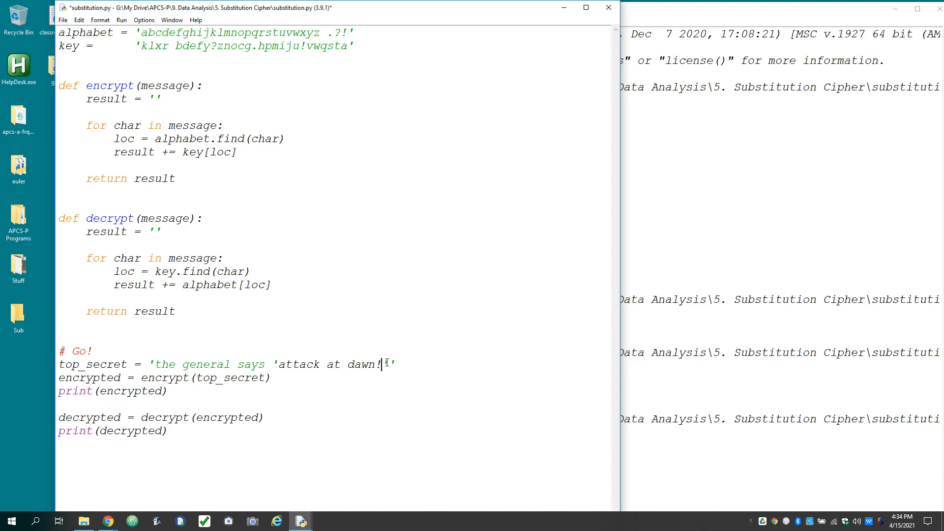
pyautogui.press('Backspace')
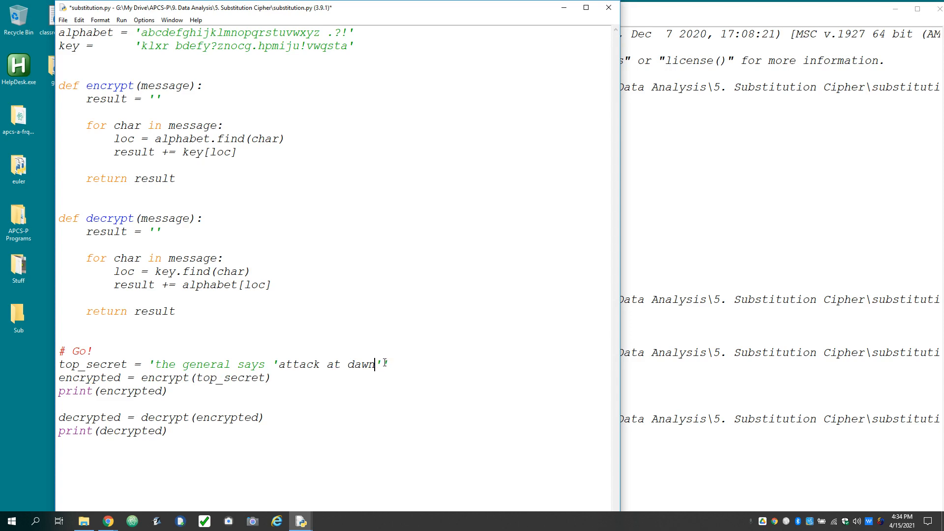
pyautogui.write('!')
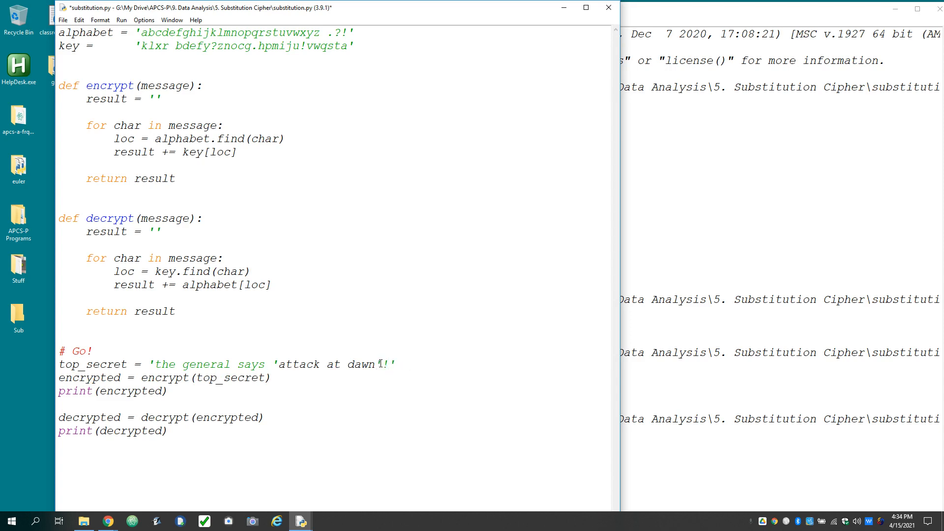
pyautogui.moveTo(277, 364); pyautogui.dragTo(376, 365)
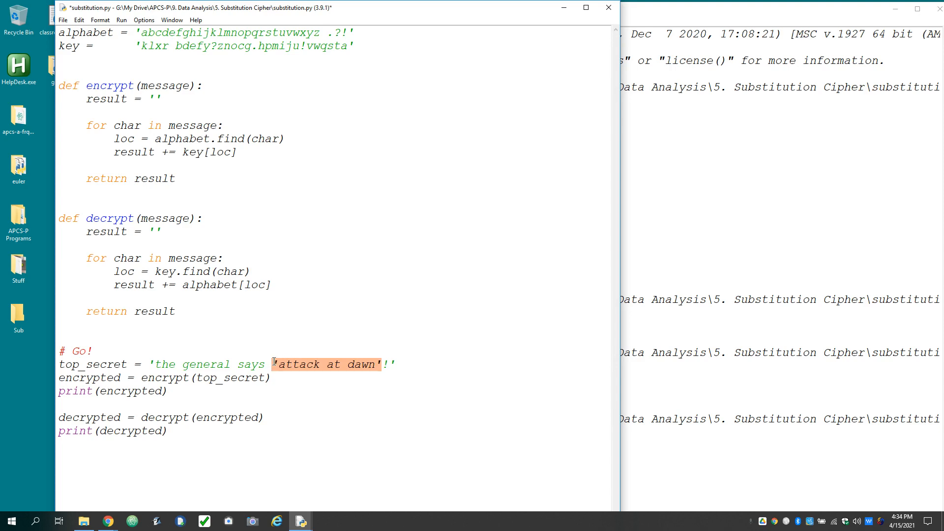
pyautogui.click(275, 365)
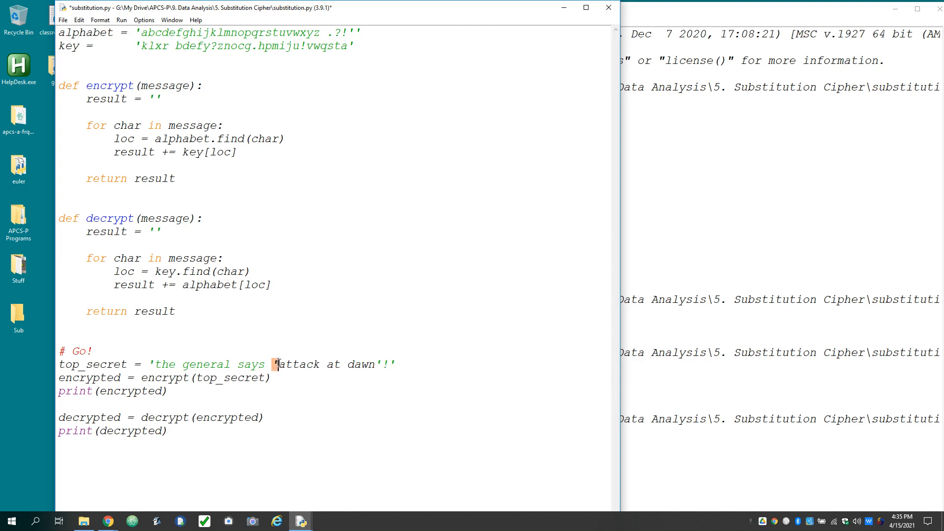
# - Escape the inner quotes in top_secret with backslashes
pyautogui.moveTo(280, 364); pyautogui.dragTo(373, 364)
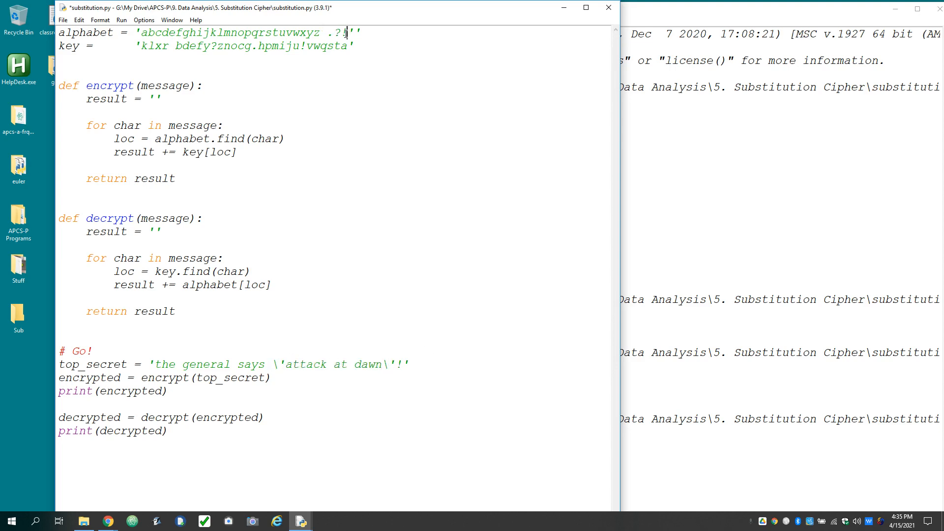
pyautogui.write('\\')
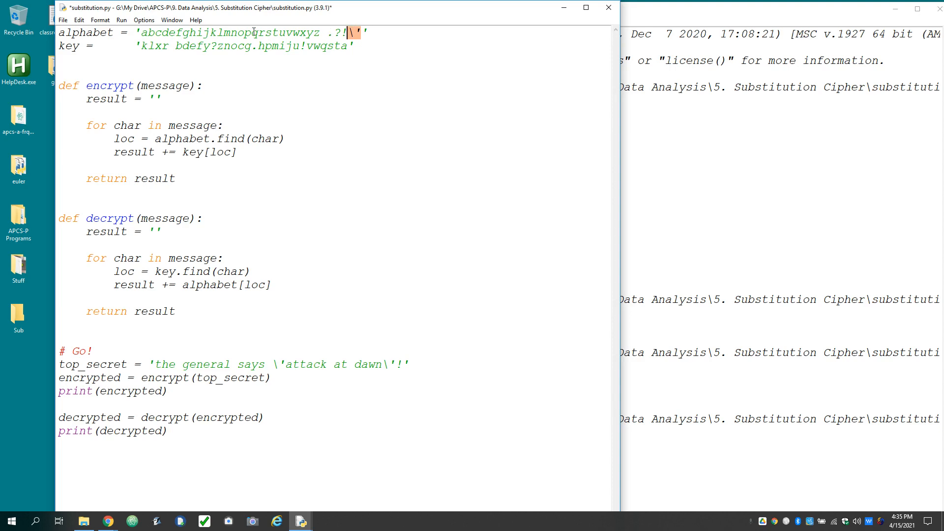
pyautogui.moveTo(358, 31)
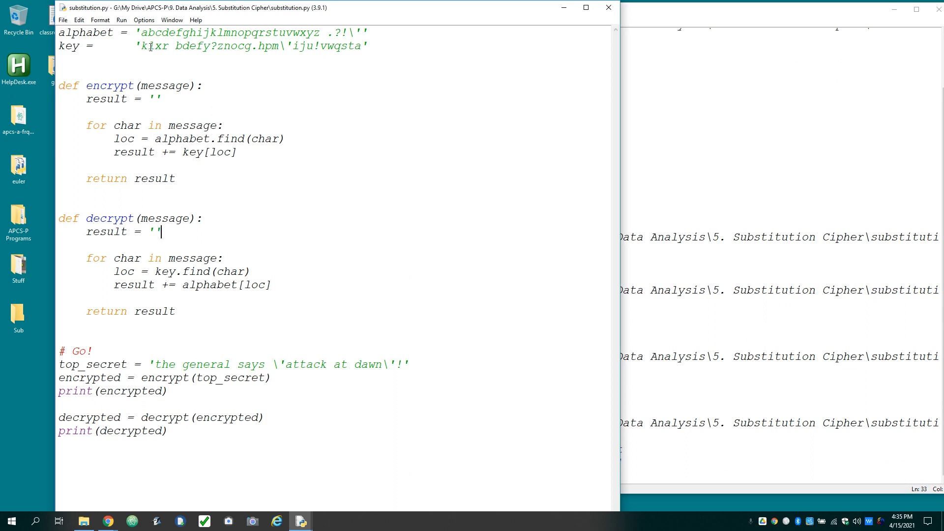
pyautogui.moveTo(141, 32); pyautogui.dragTo(335, 33)
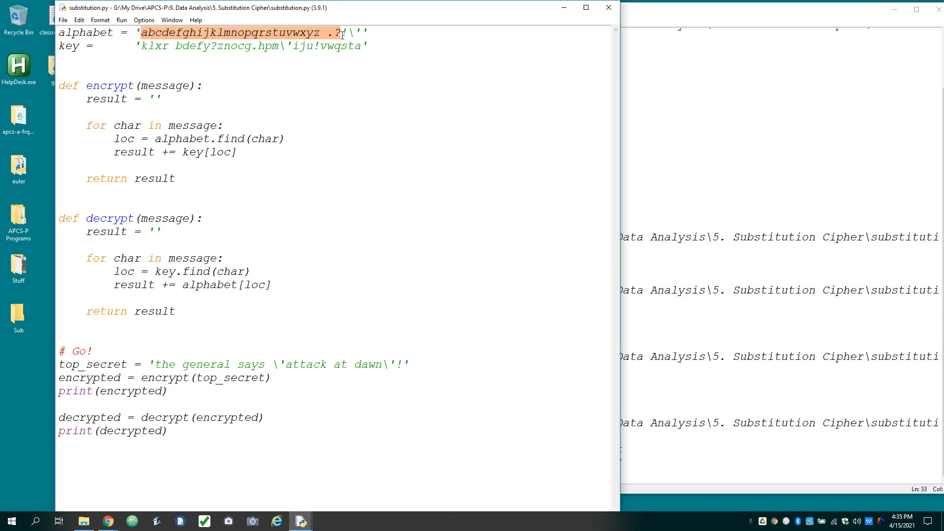
pyautogui.click(283, 46)
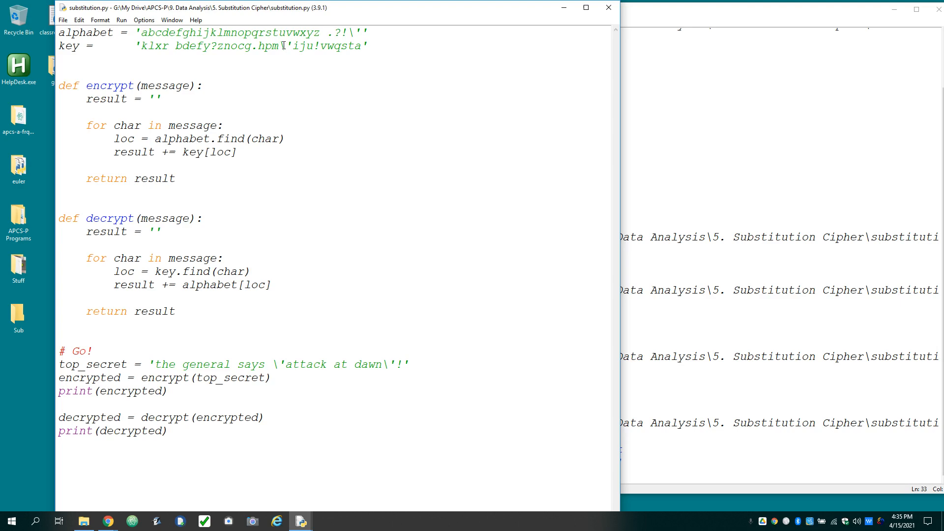
pyautogui.click(286, 46)
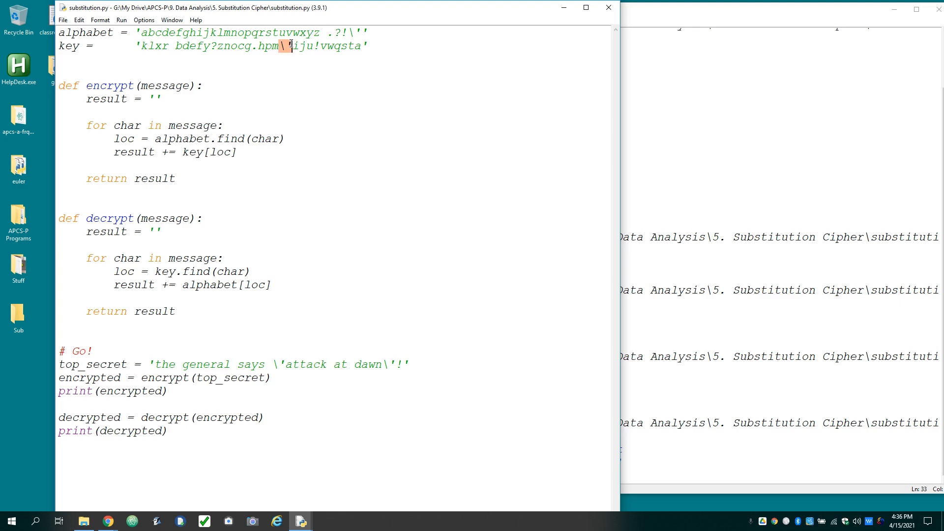
pyautogui.moveTo(284, 32)
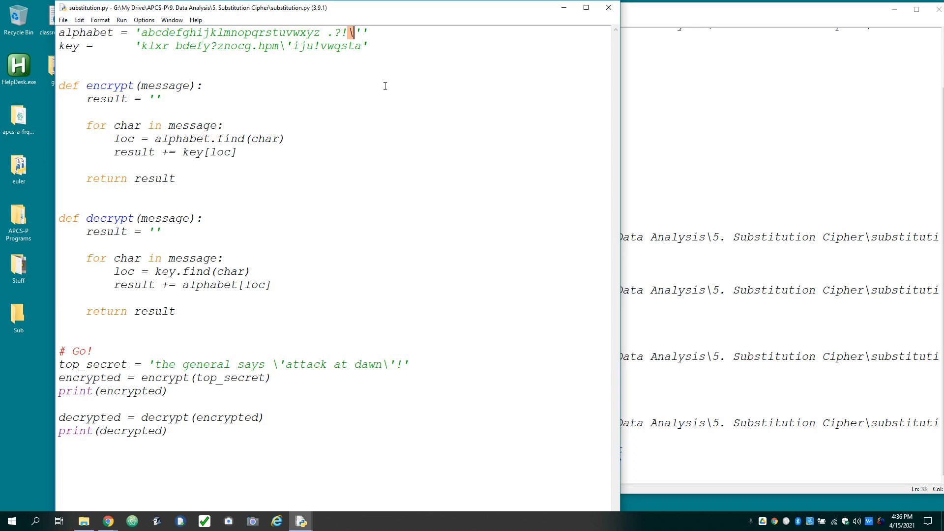
pyautogui.moveTo(161, 33)
pyautogui.write('\\')
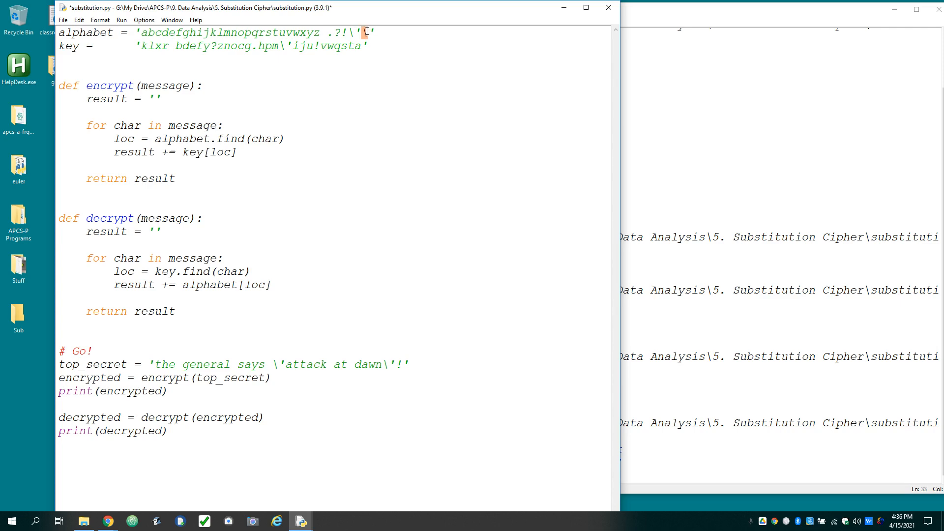
# - Insert an escaped backslash \\ at the start of the alphabet and inside the key
pyautogui.click(139, 33)
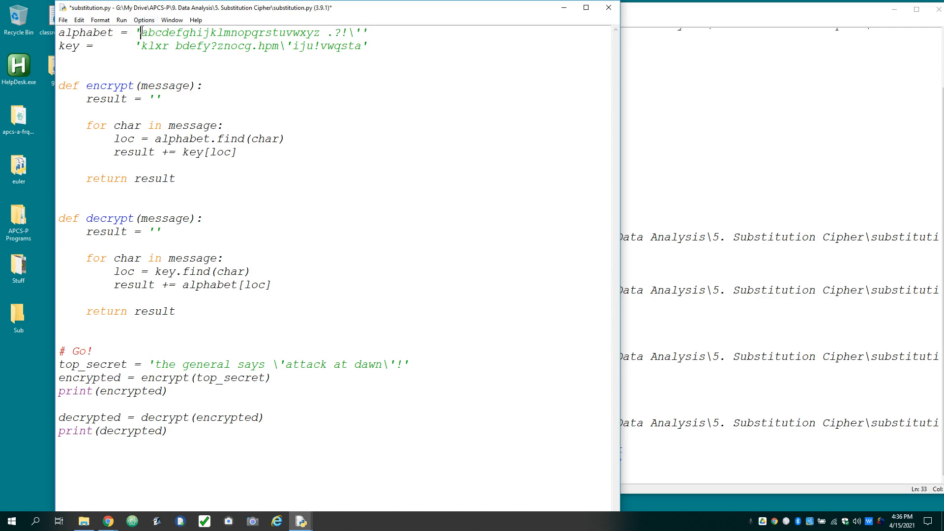
pyautogui.write('\\')
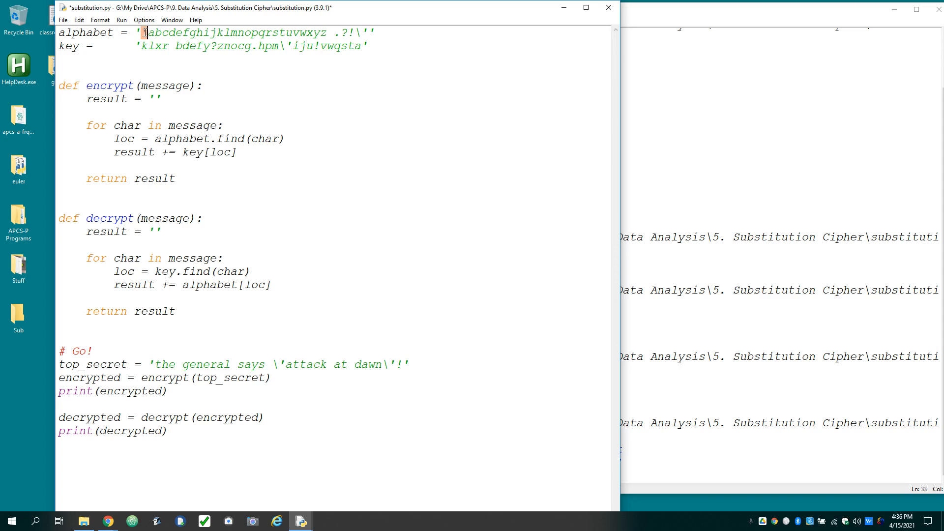
pyautogui.write('\\\\')
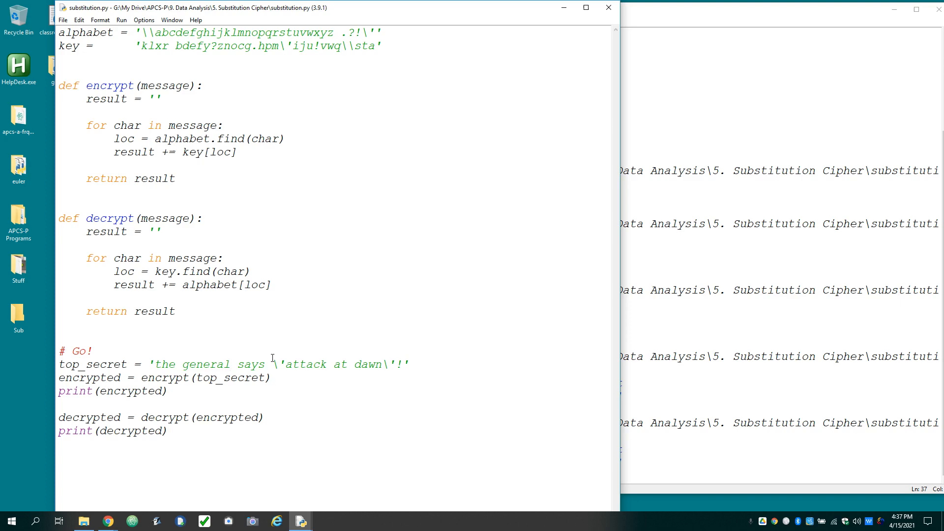
# - Try trial edits to top_secret, undo them, and rerun the script with F5
pyautogui.write('/s')
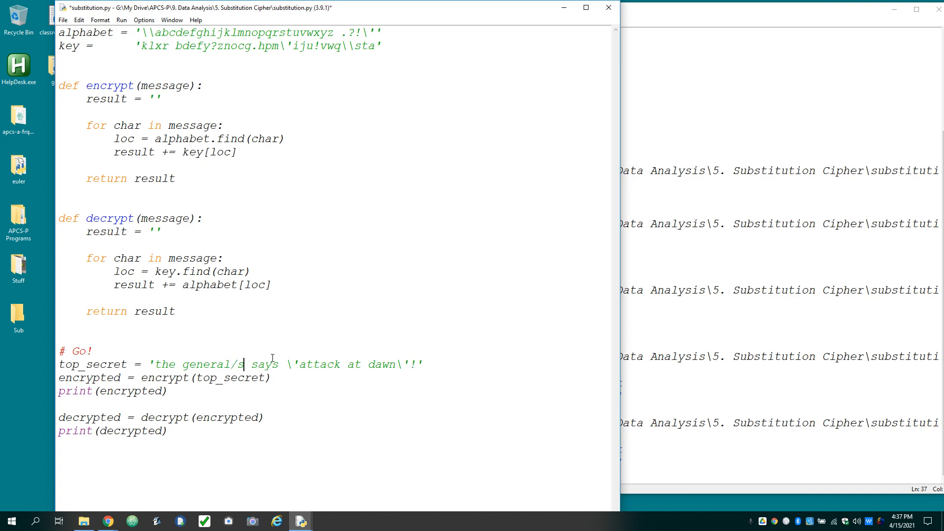
pyautogui.write('ear')
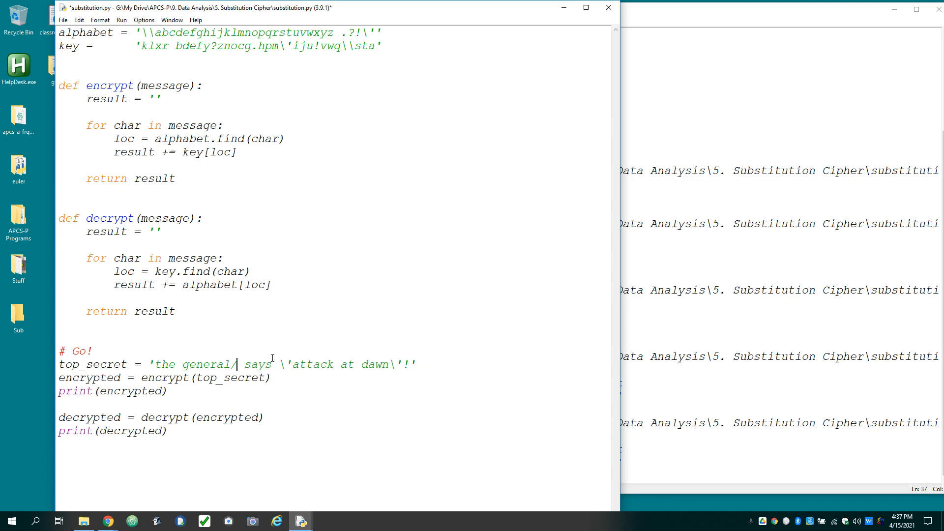
pyautogui.write('commander')
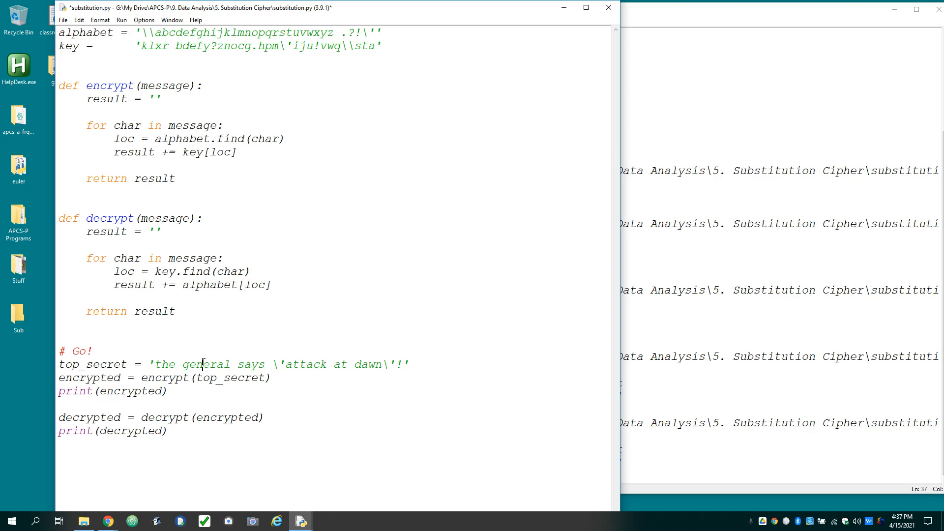
pyautogui.write('\\\\')
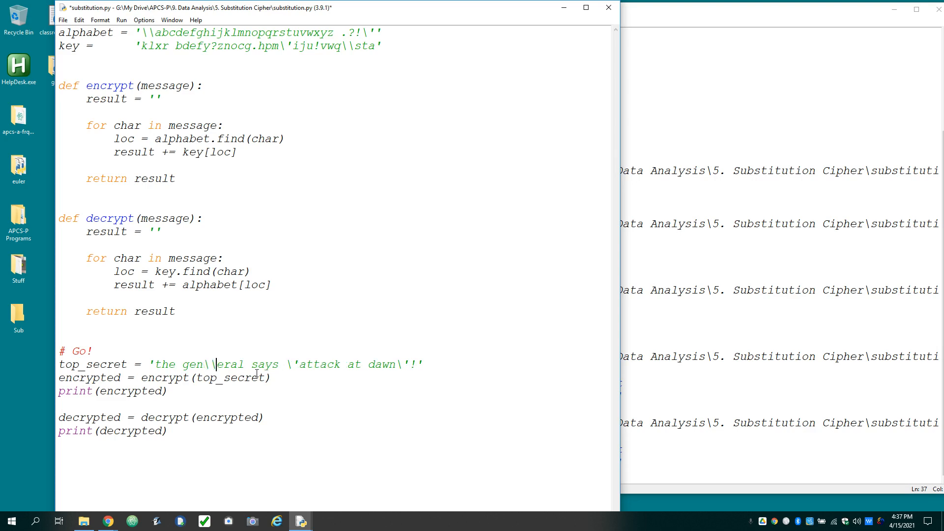
pyautogui.press('F5')
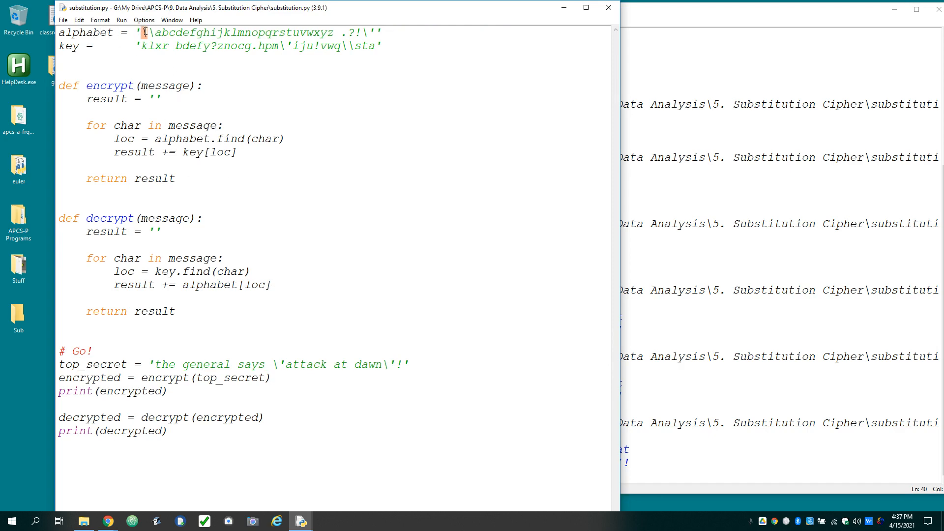
pyautogui.moveTo(143, 33); pyautogui.dragTo(373, 33)
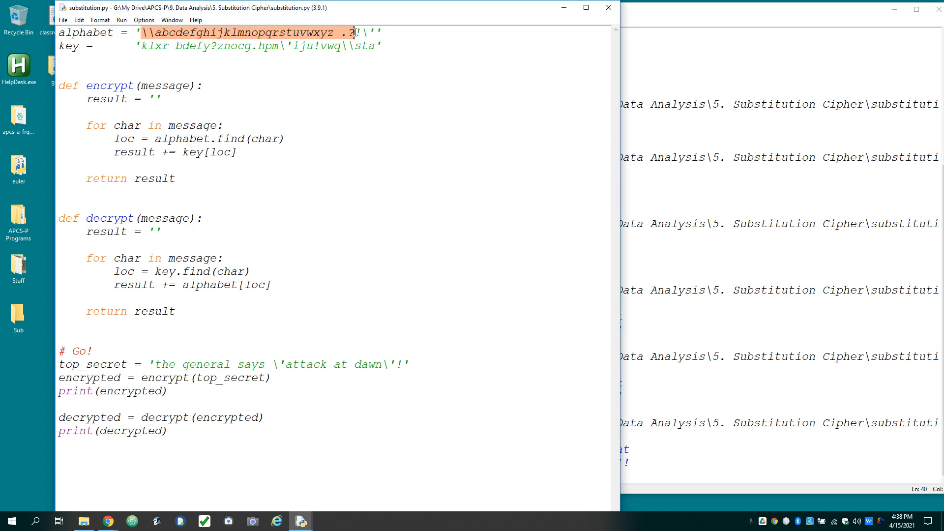
pyautogui.write('!')
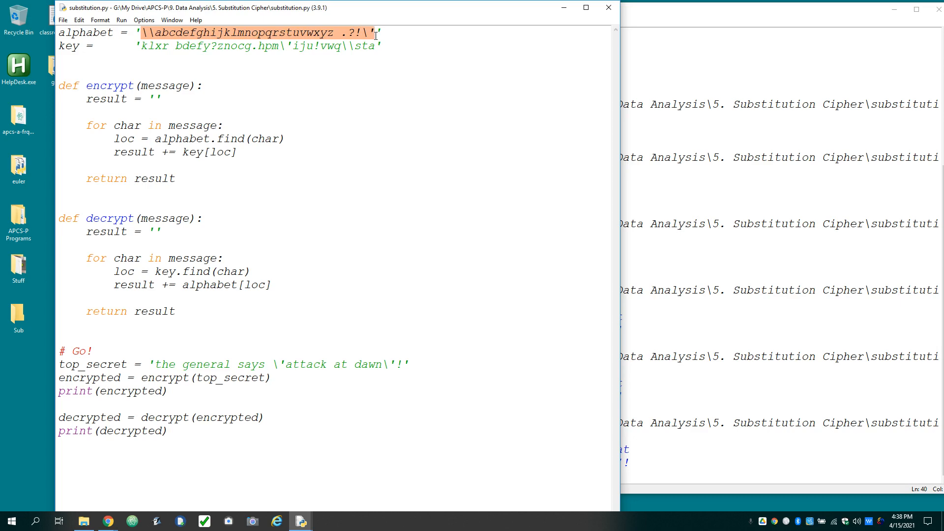
pyautogui.moveTo(369, 67)
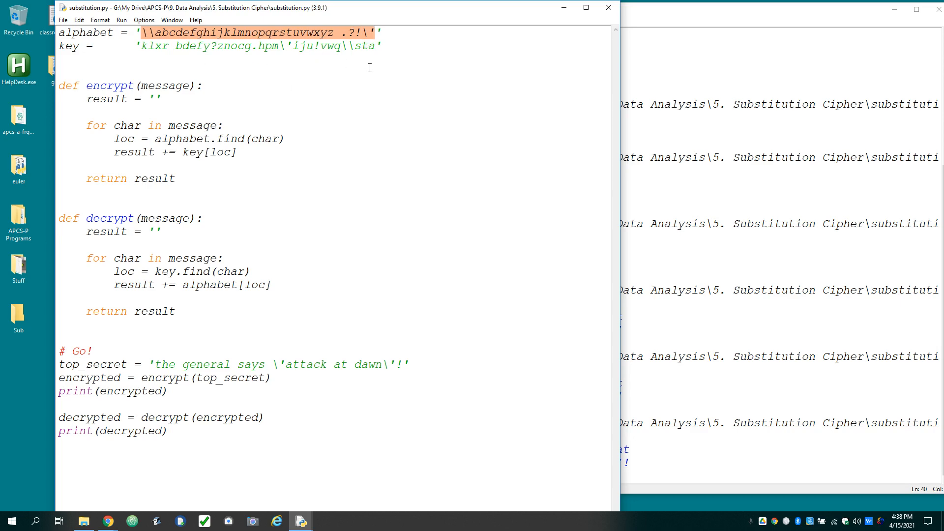